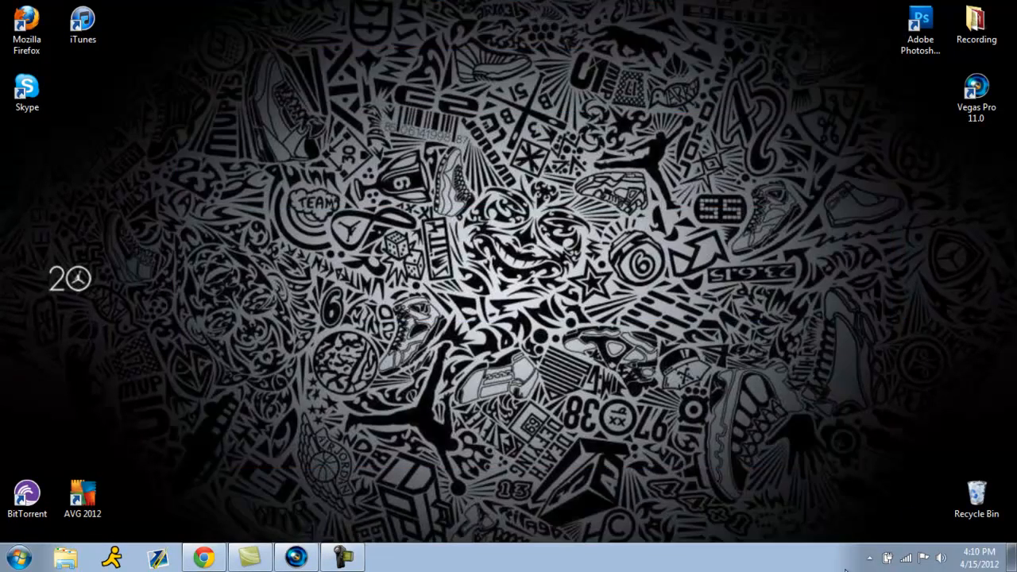
mouse_move(976, 146)
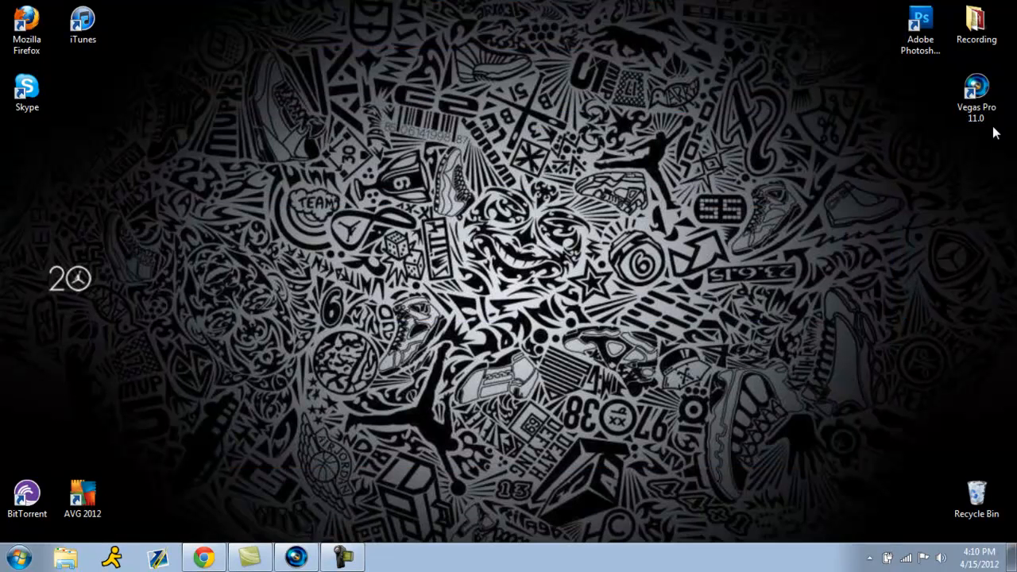
mouse_move(731, 163)
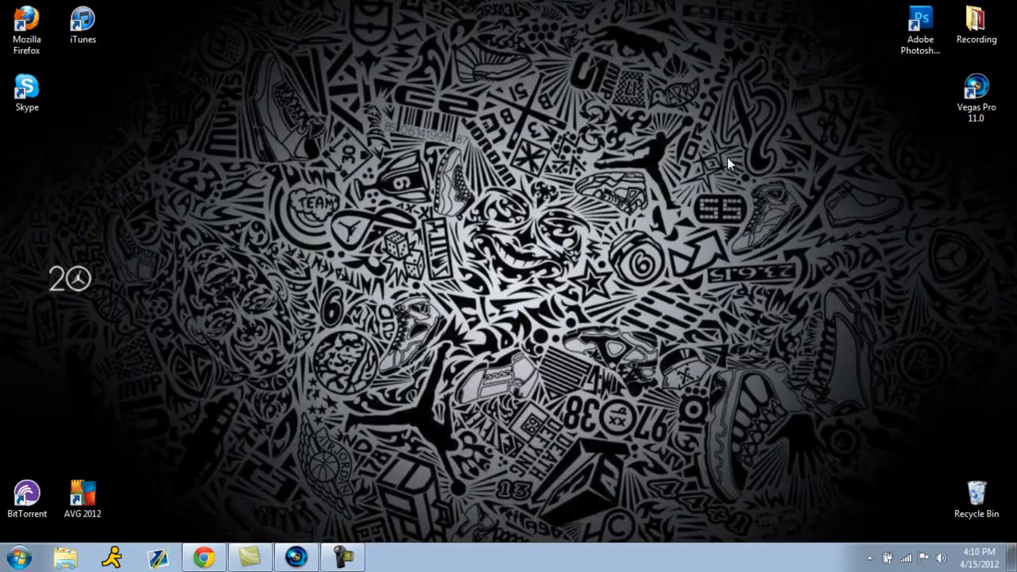
mouse_move(653, 157)
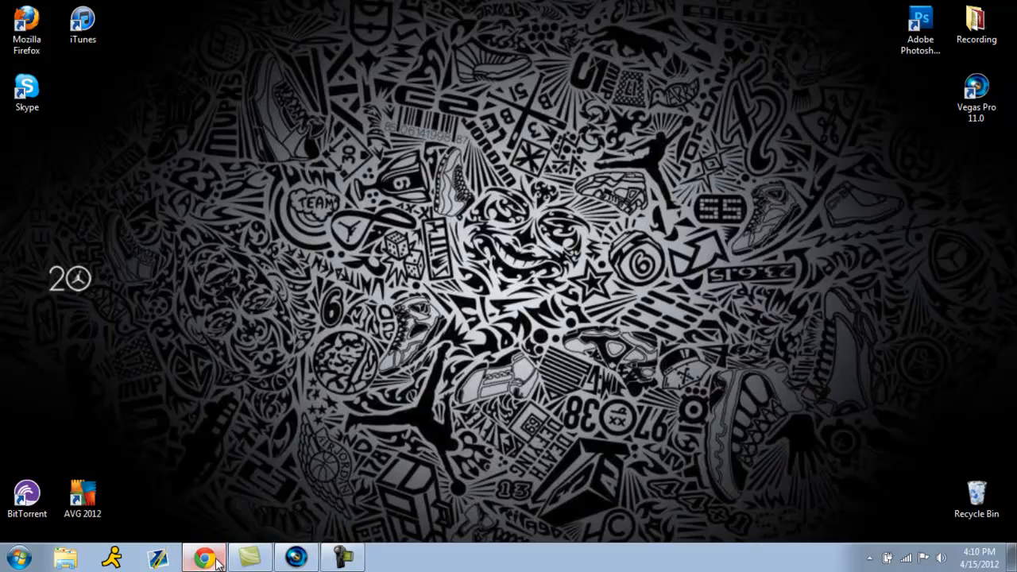
Bring Chrome forward and go to virtualdub.org's Downloads page
click(209, 553)
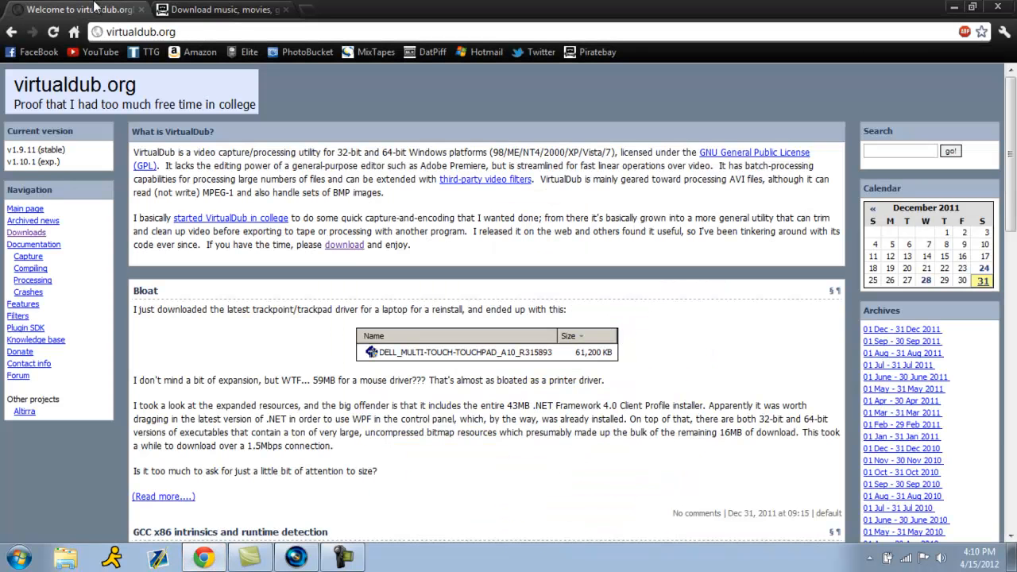
mouse_move(159, 64)
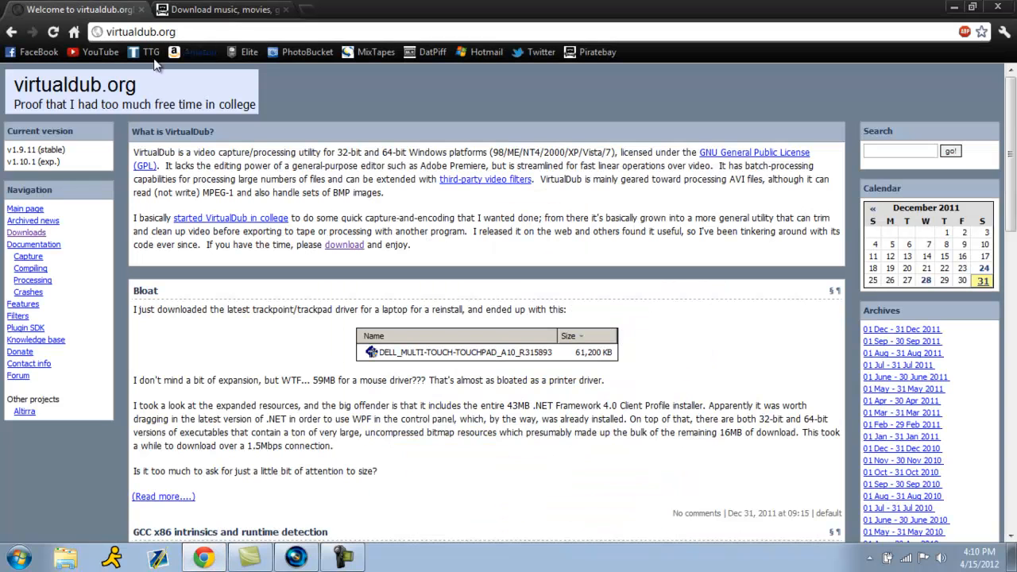
click(25, 232)
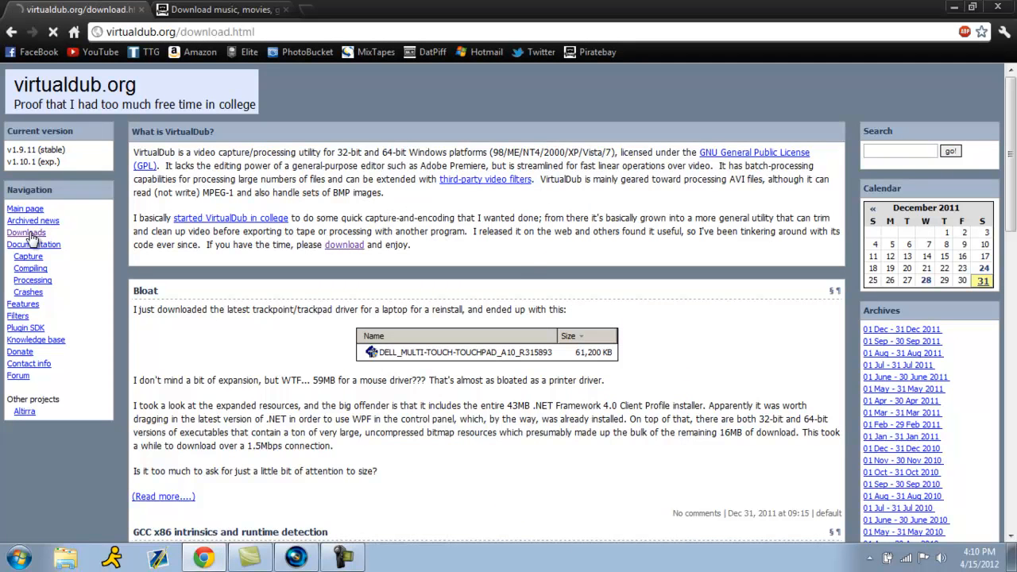
click(25, 233)
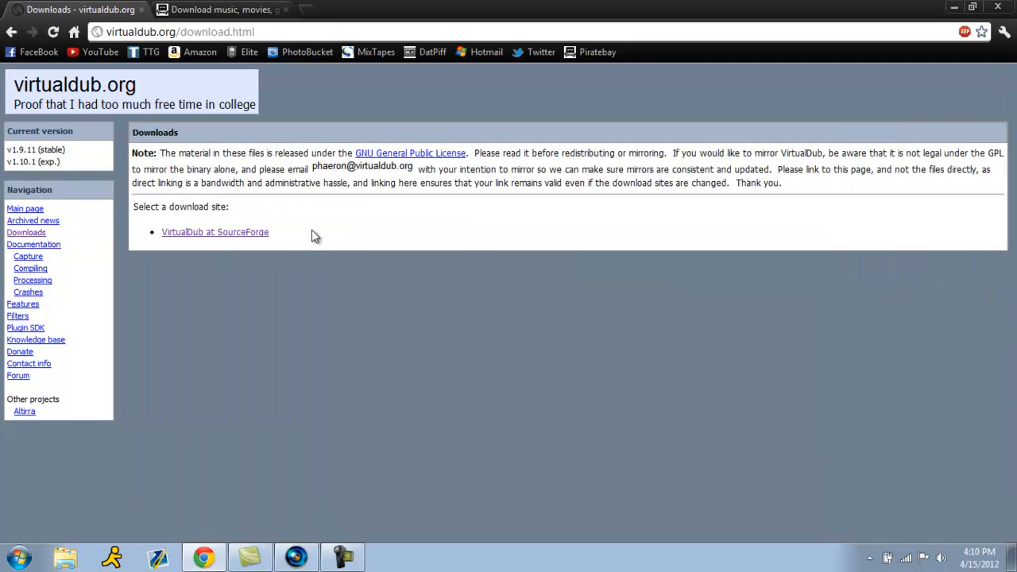
mouse_move(322, 245)
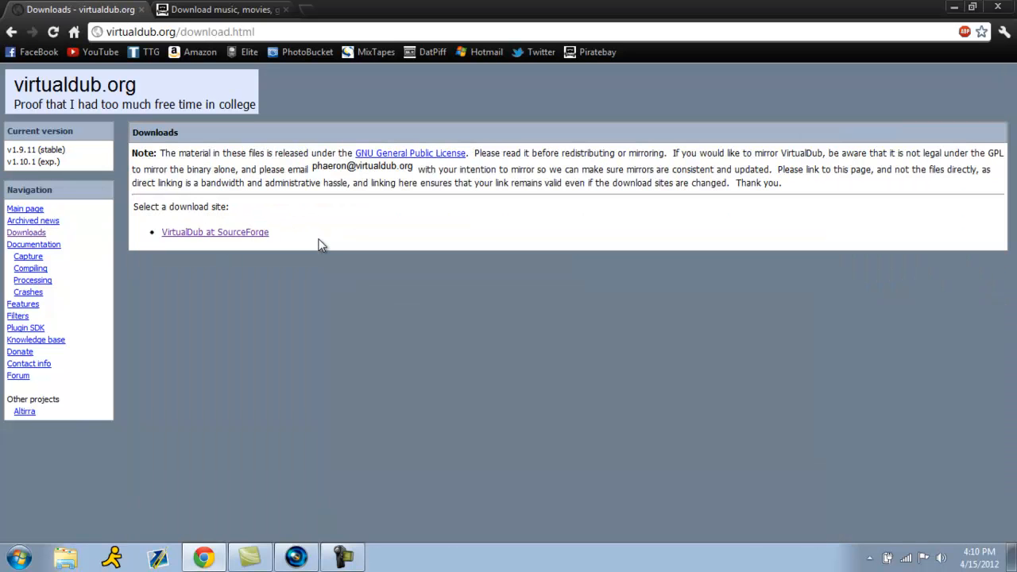
mouse_move(242, 238)
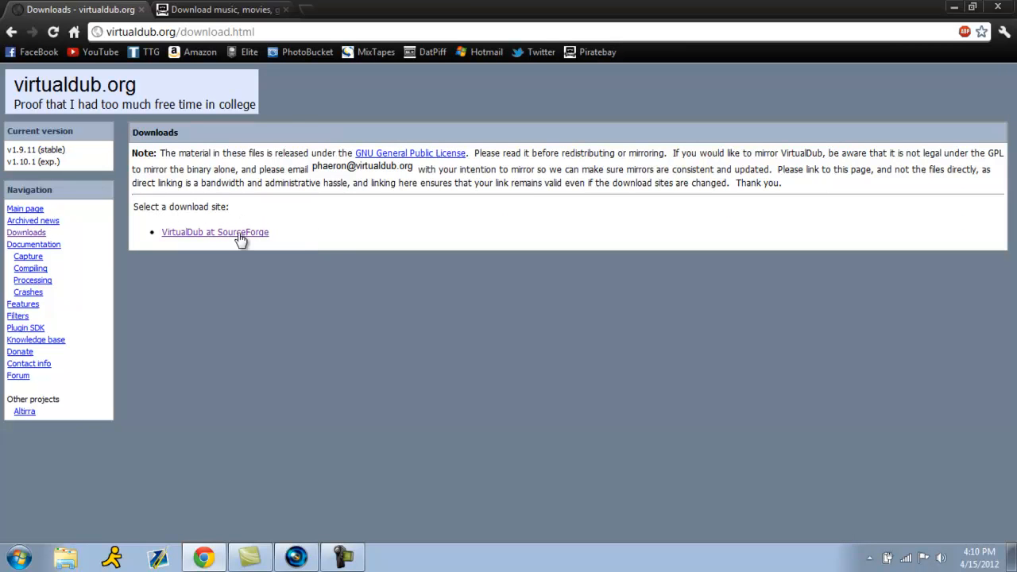
Go to VirtualDub at SourceForge and scroll to the Release build 1.9.11 32-bit and 64-bit links
click(214, 232)
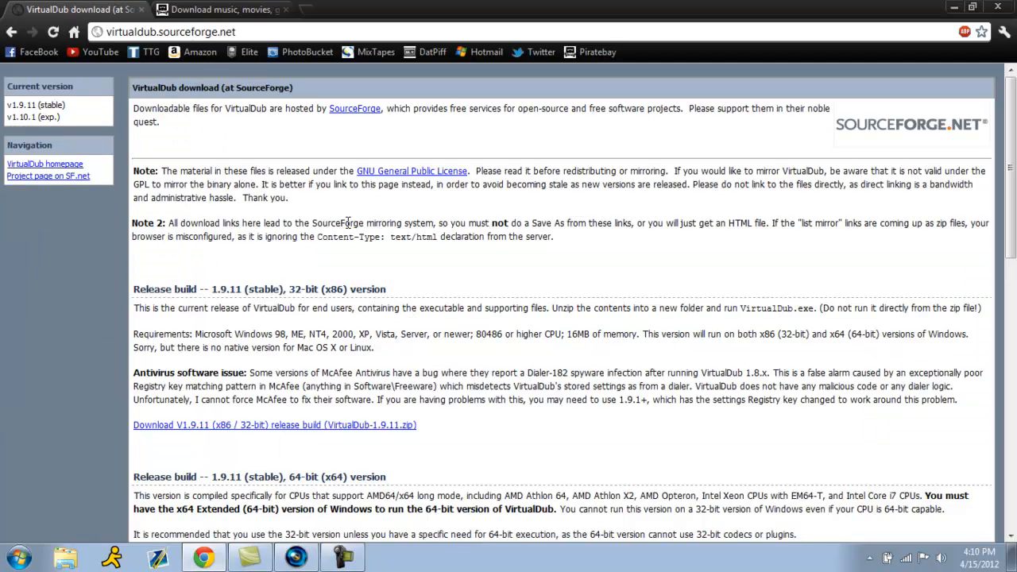
mouse_move(439, 242)
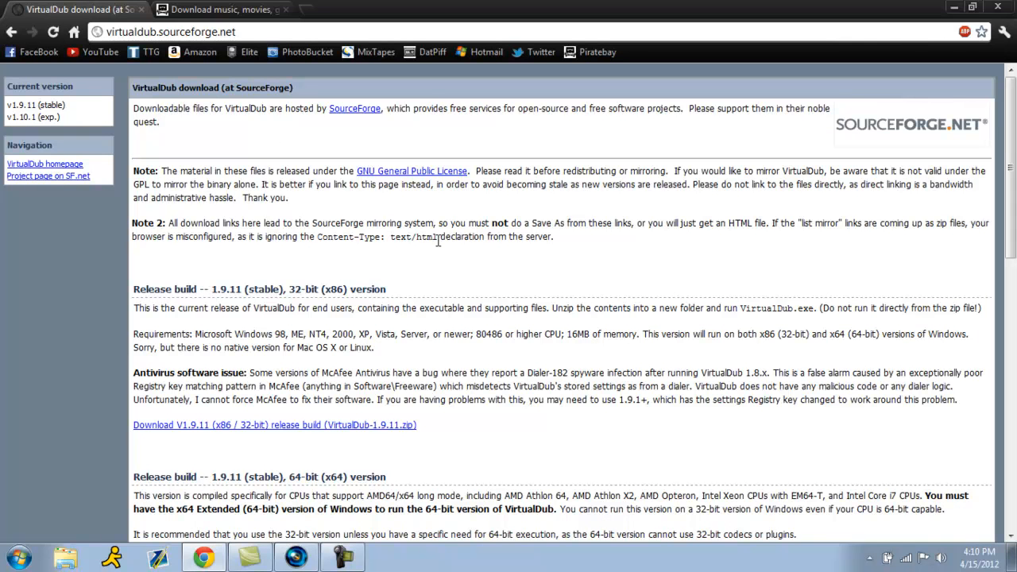
mouse_move(429, 277)
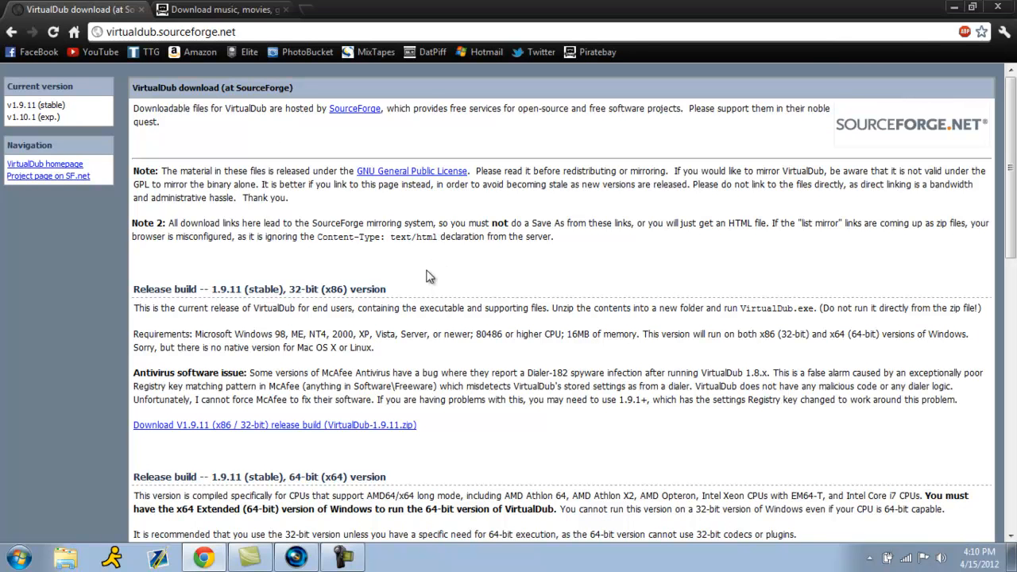
mouse_move(554, 241)
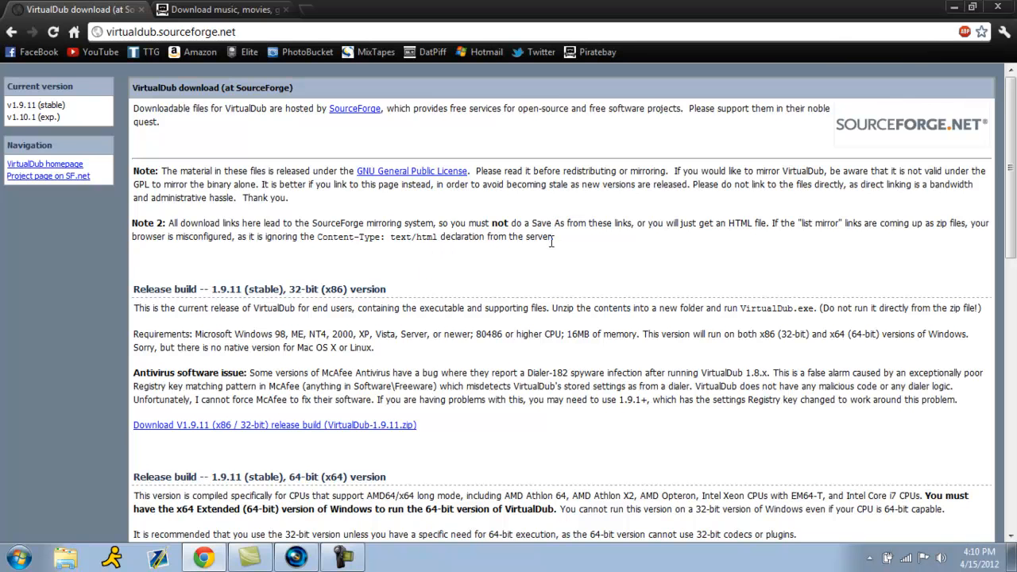
scroll(down, 3)
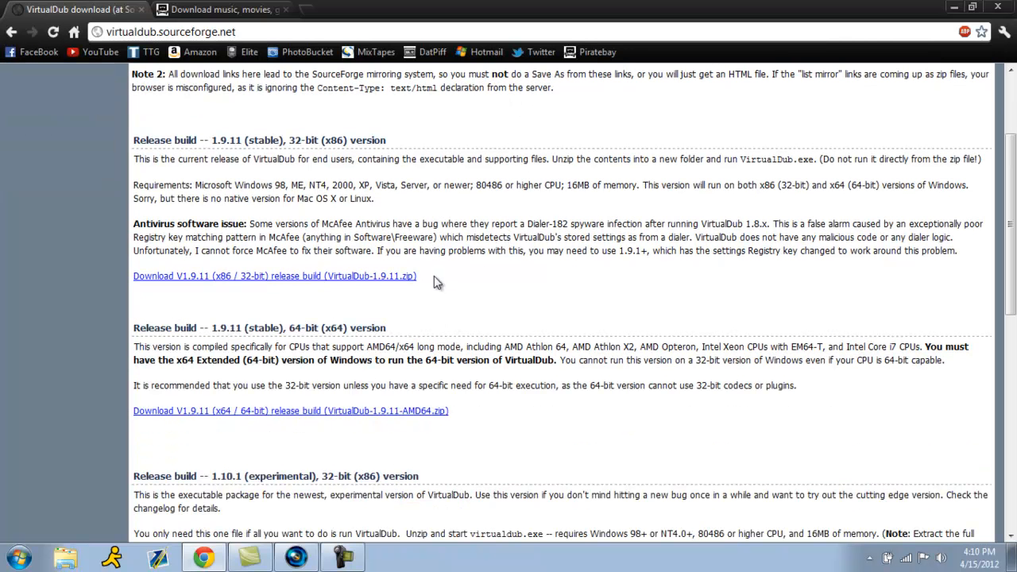
mouse_move(279, 237)
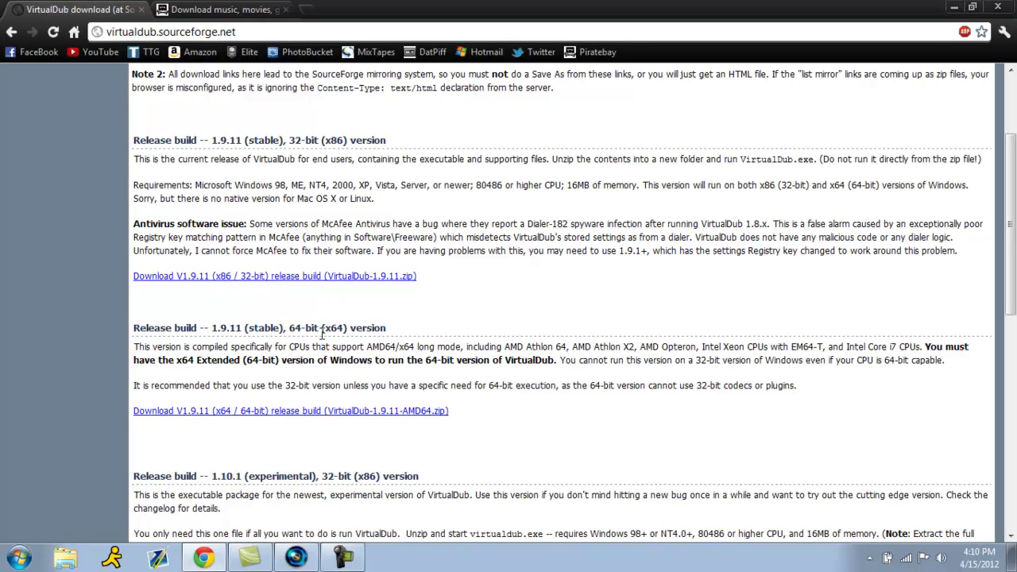
mouse_move(305, 223)
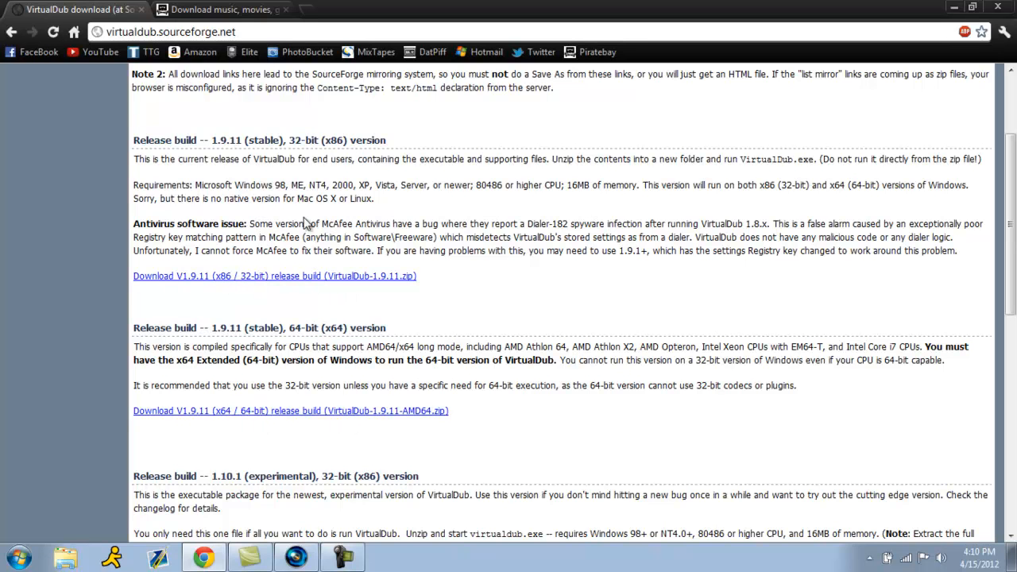
mouse_move(398, 270)
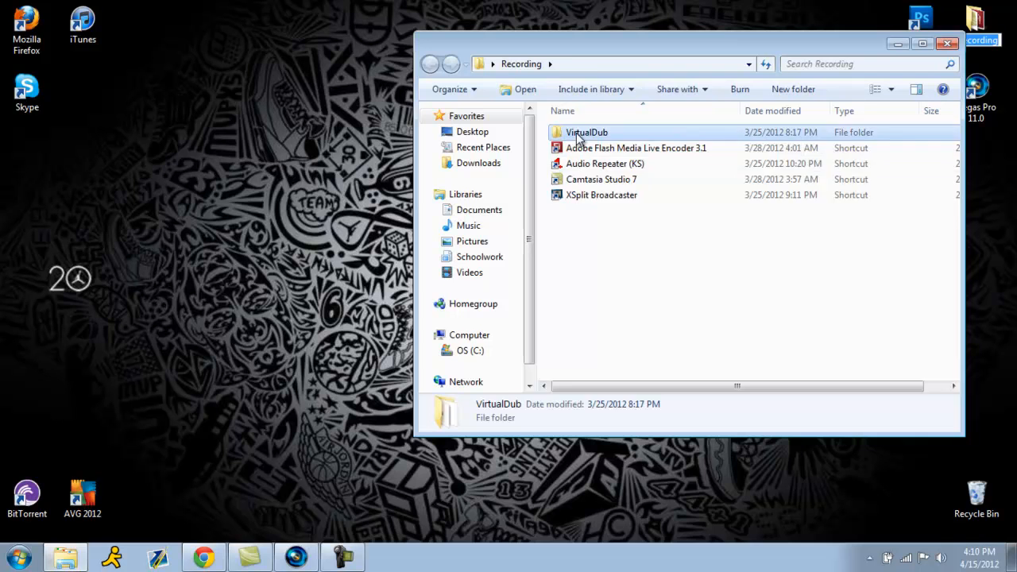
Enter the VirtualDub folder and launch VirtualDub.exe
double_click(587, 132)
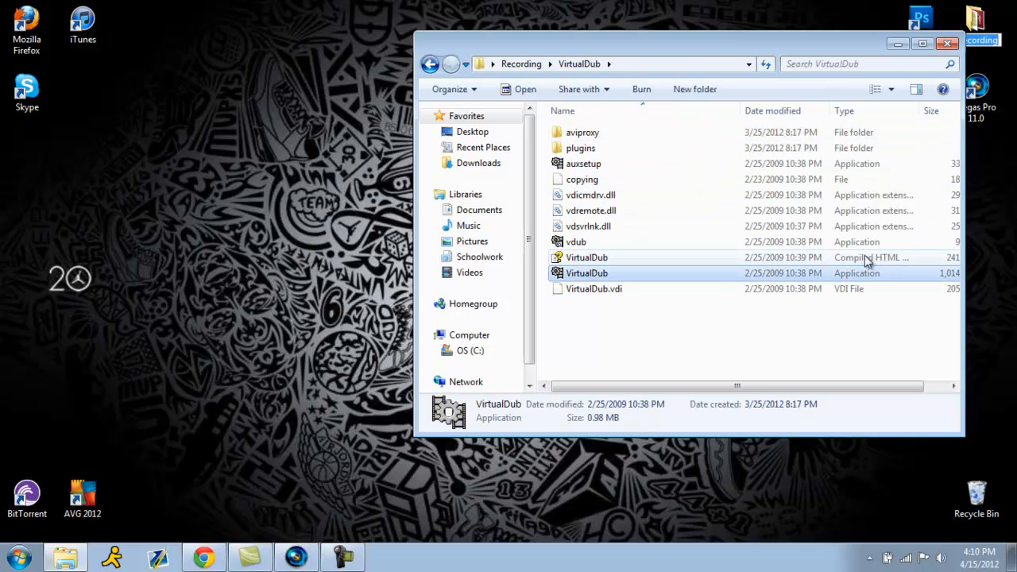
mouse_move(839, 156)
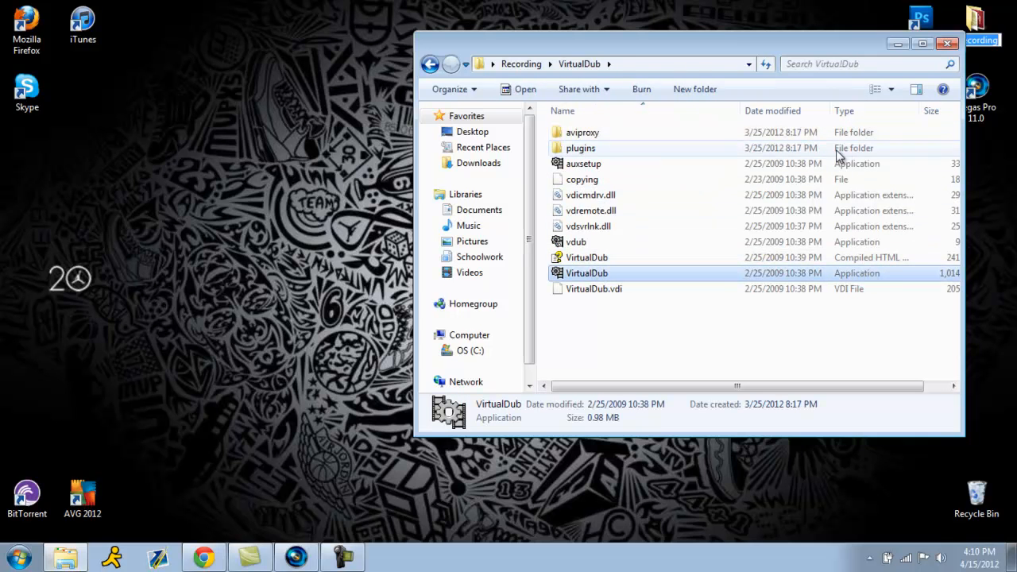
double_click(586, 273)
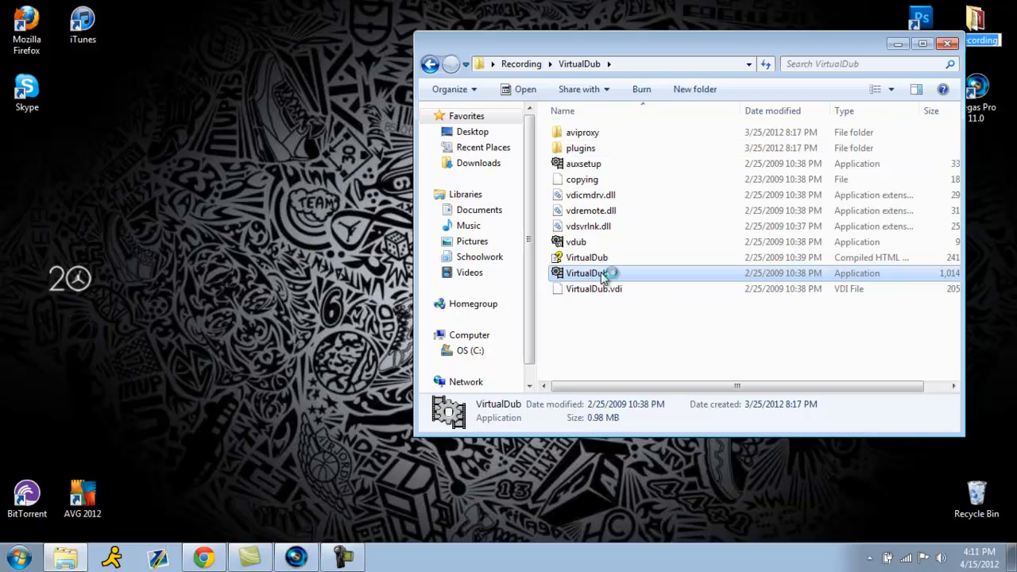
double_click(586, 273)
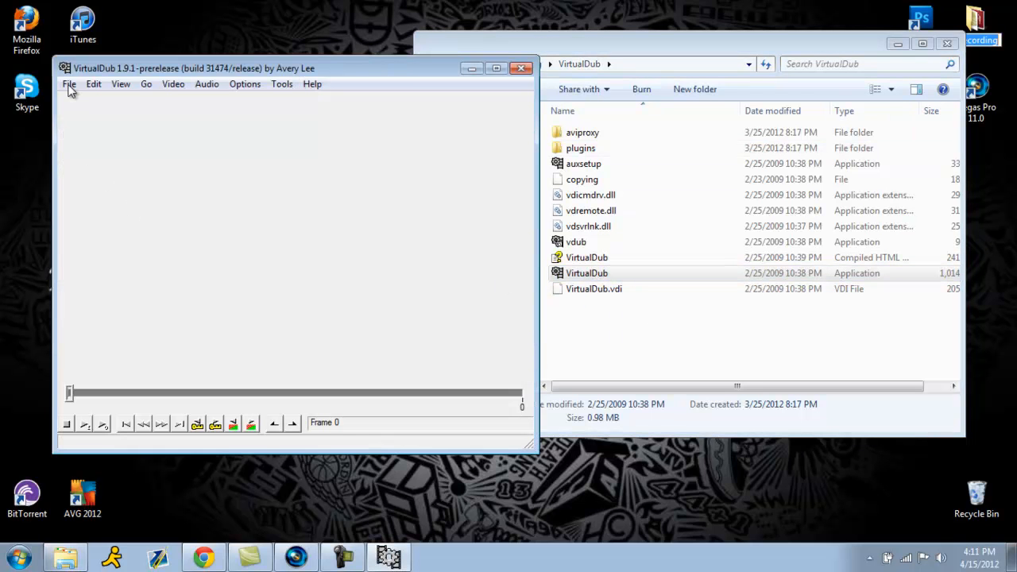
mouse_move(82, 105)
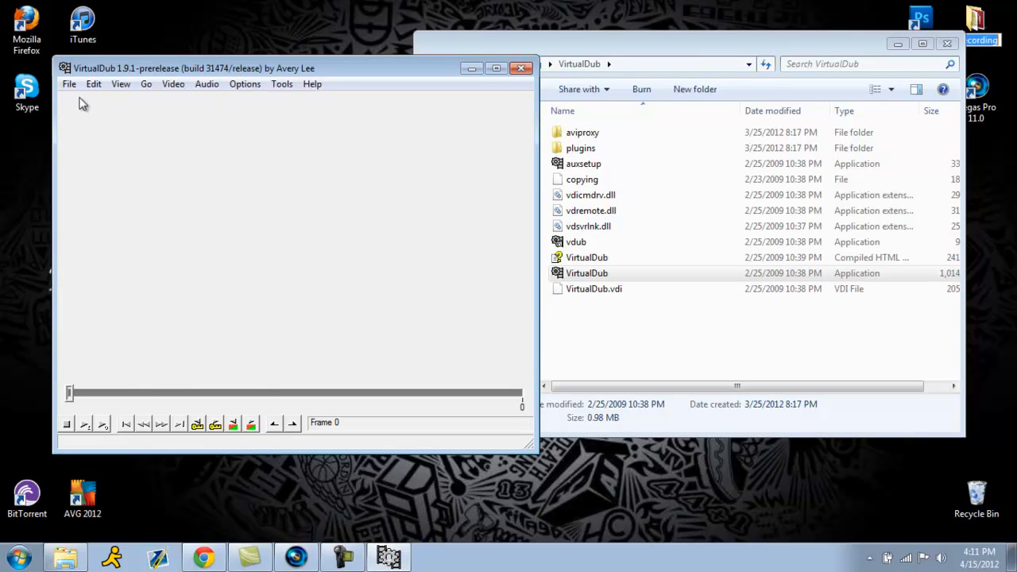
Choose File > Capture AVI to enter capture mode
click(70, 84)
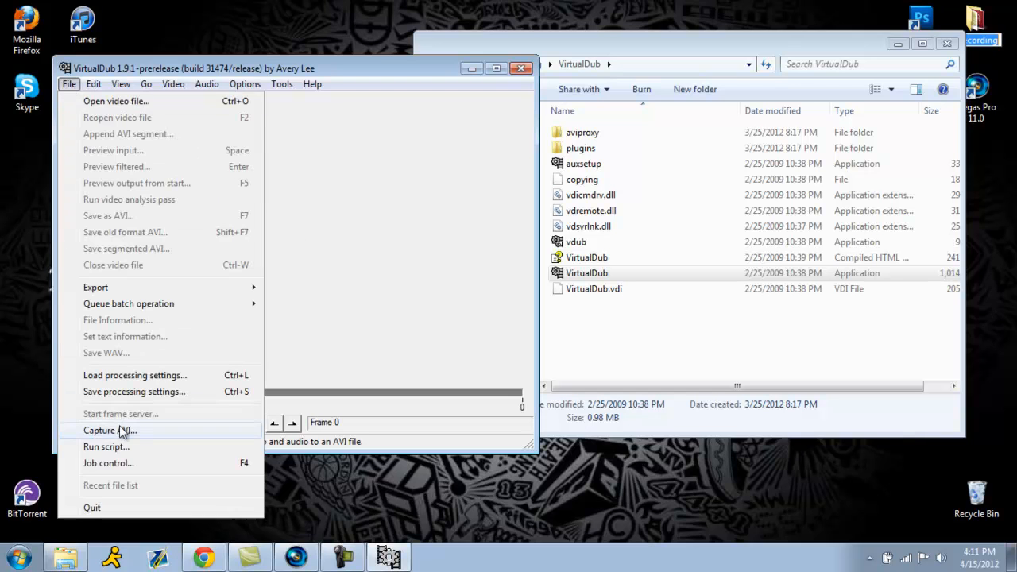
click(108, 431)
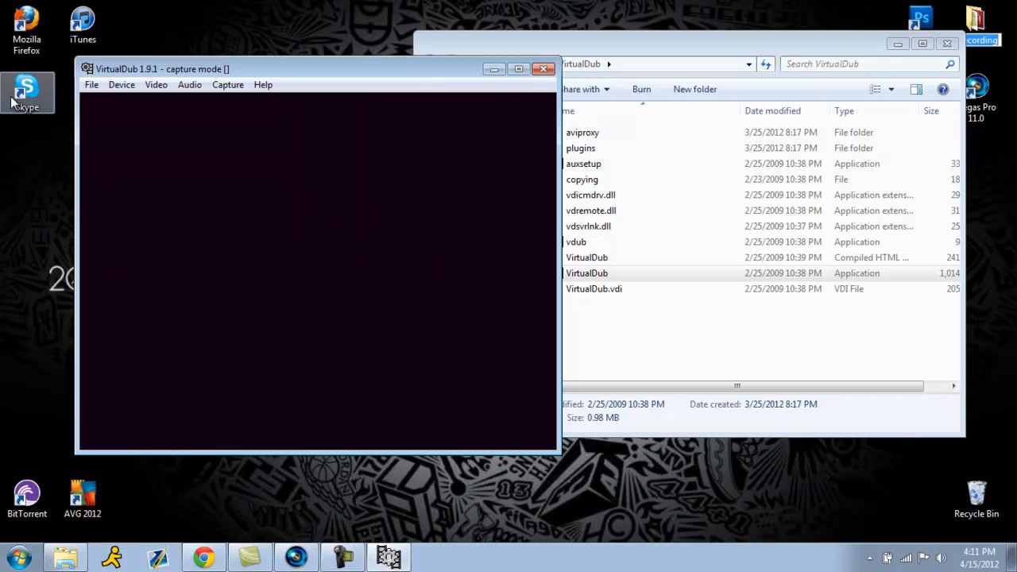
Set the capture file to 'Dazzle Tut.avi' on the Desktop
click(93, 85)
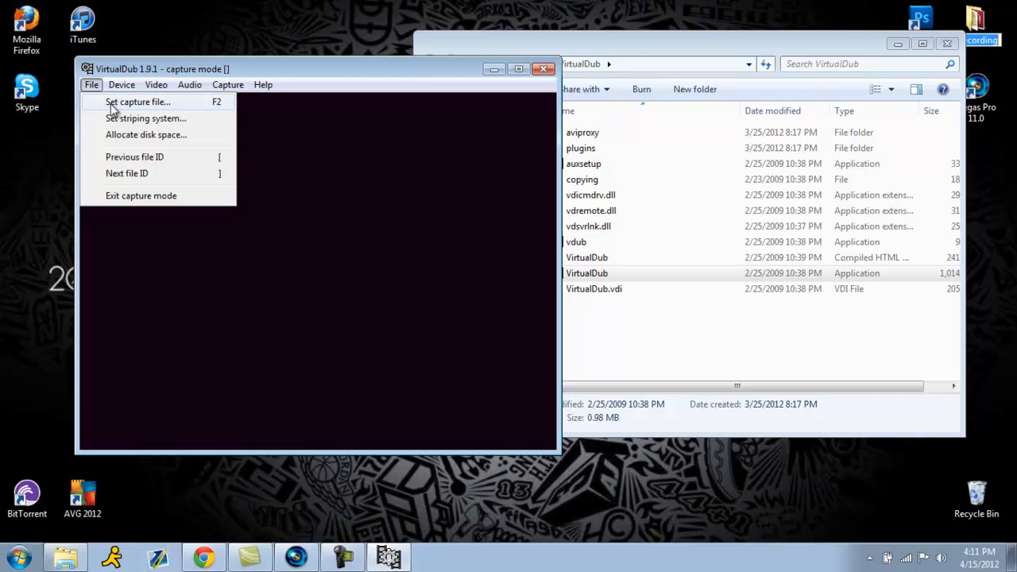
click(140, 102)
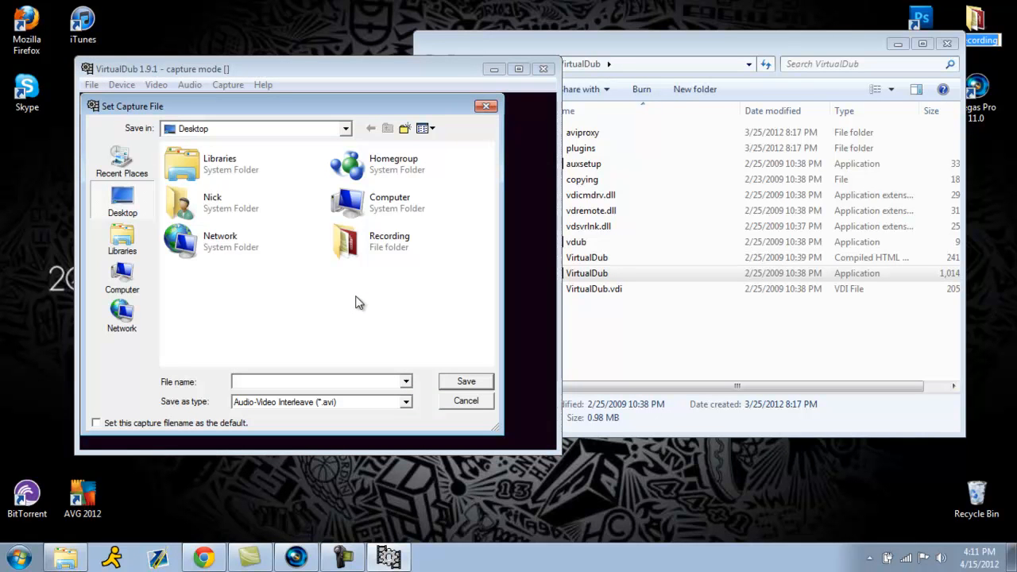
text(Dazzle Tu)
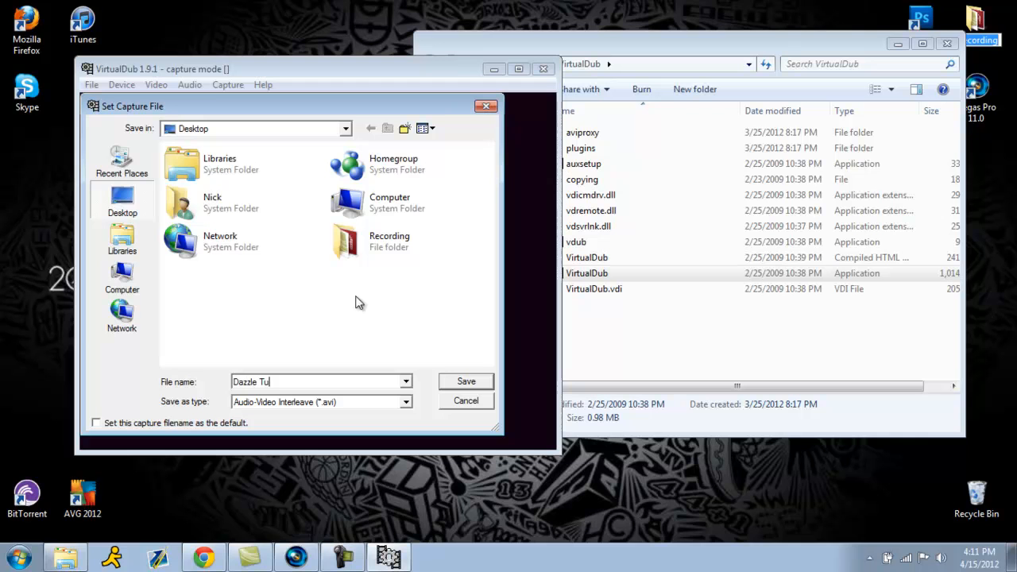
text(t)
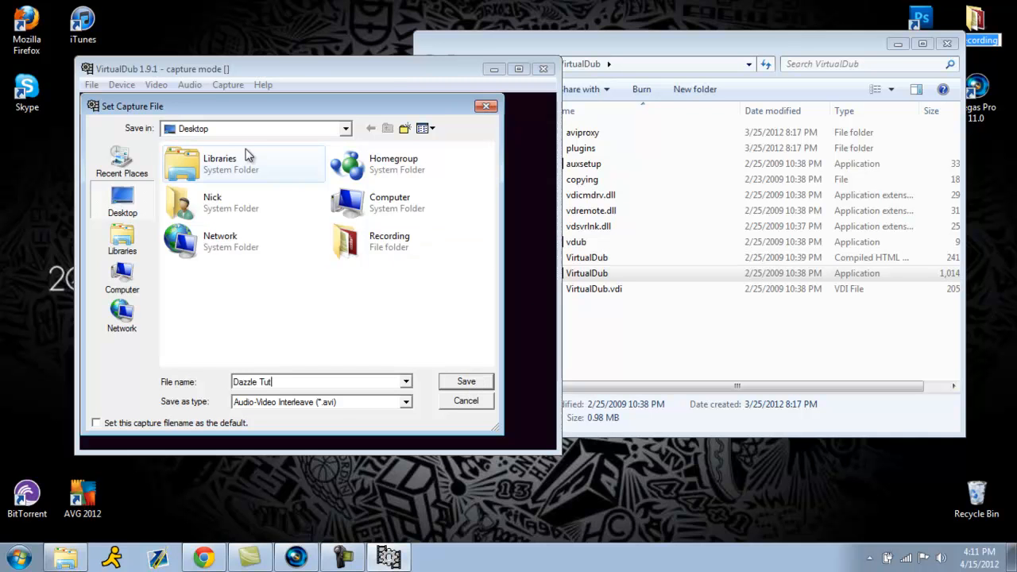
mouse_move(462, 280)
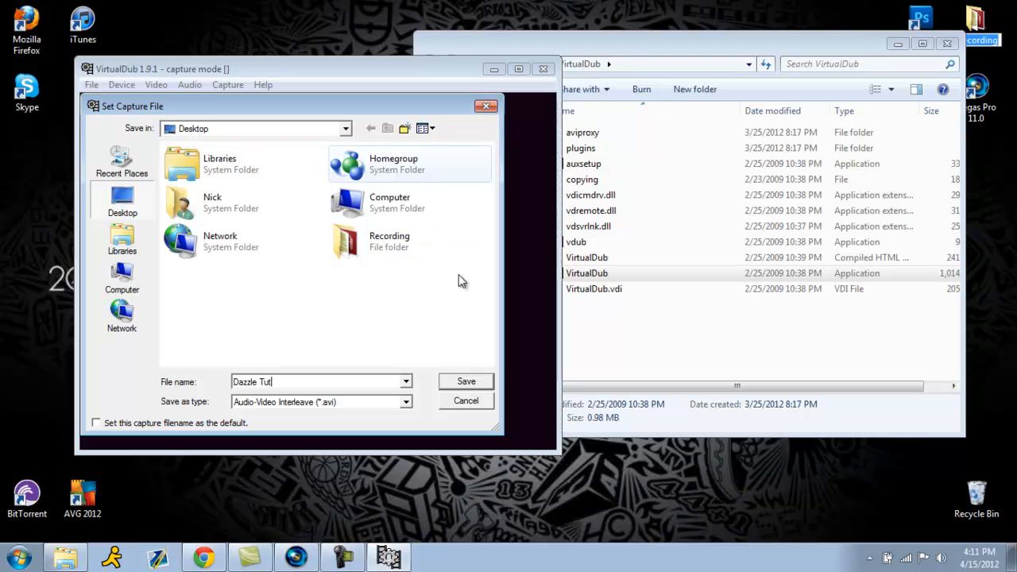
click(465, 382)
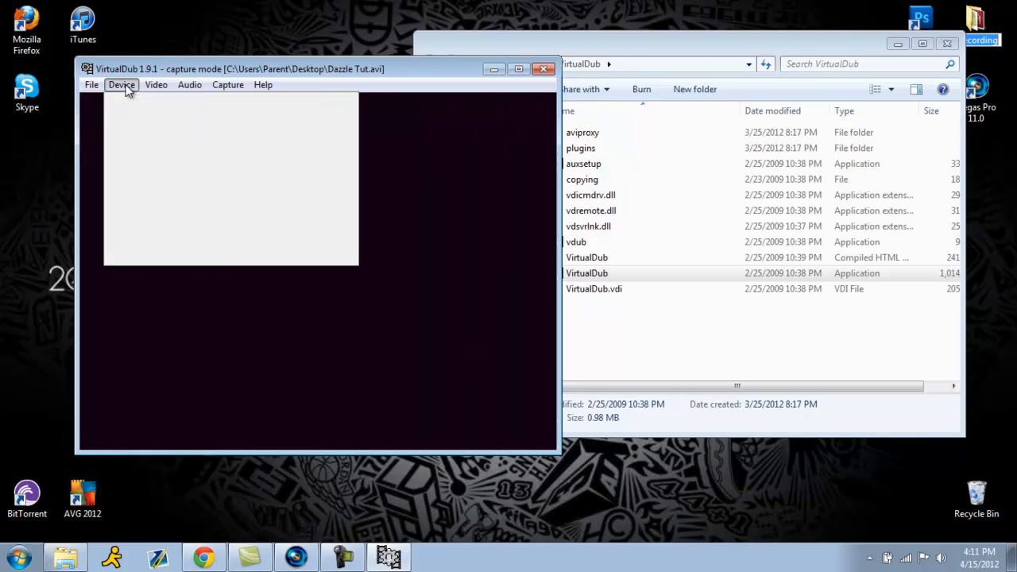
Keep the Dazzle DVC100 Video Device (DirectShow) as the capture device
click(120, 84)
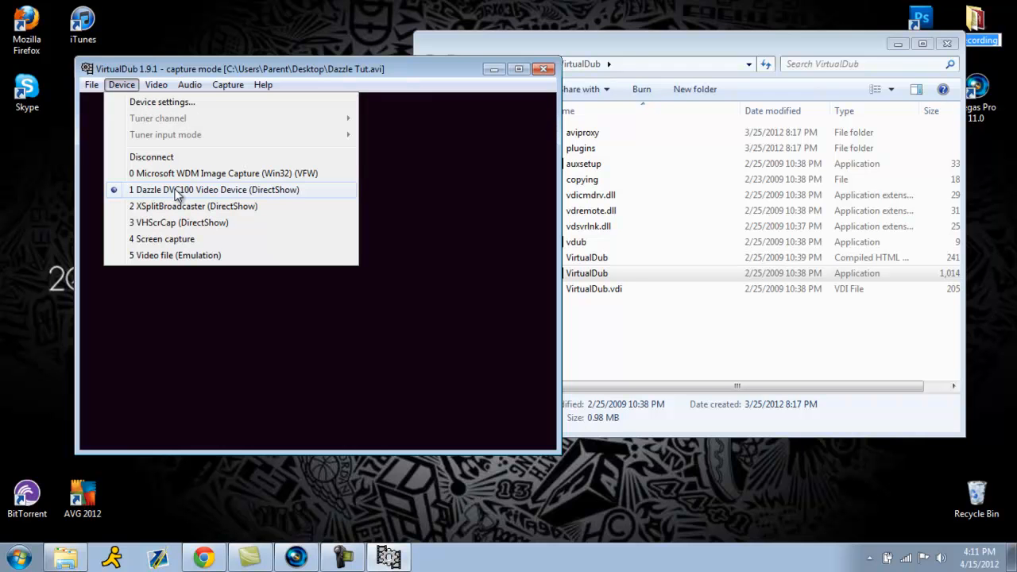
mouse_move(210, 222)
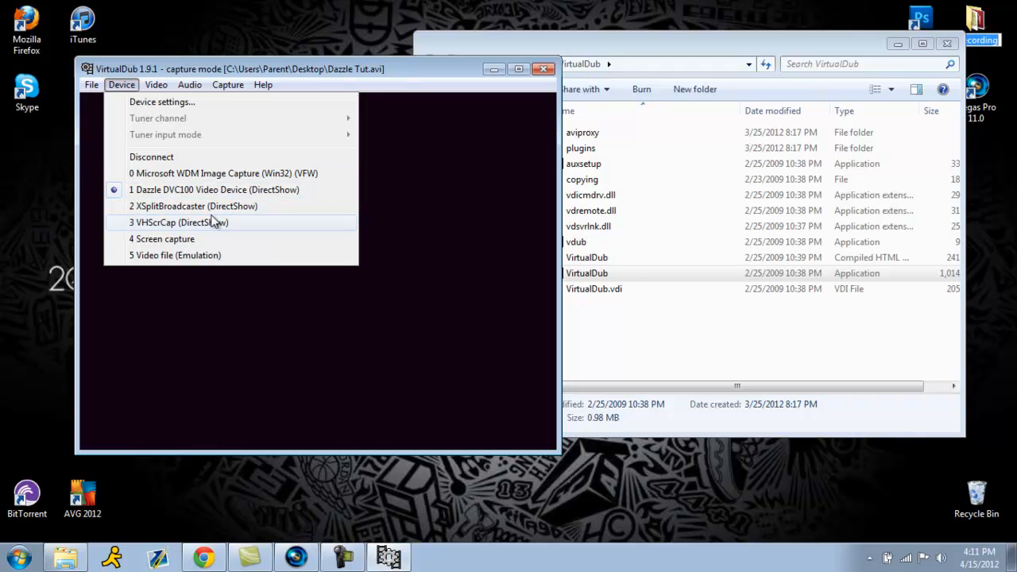
click(156, 84)
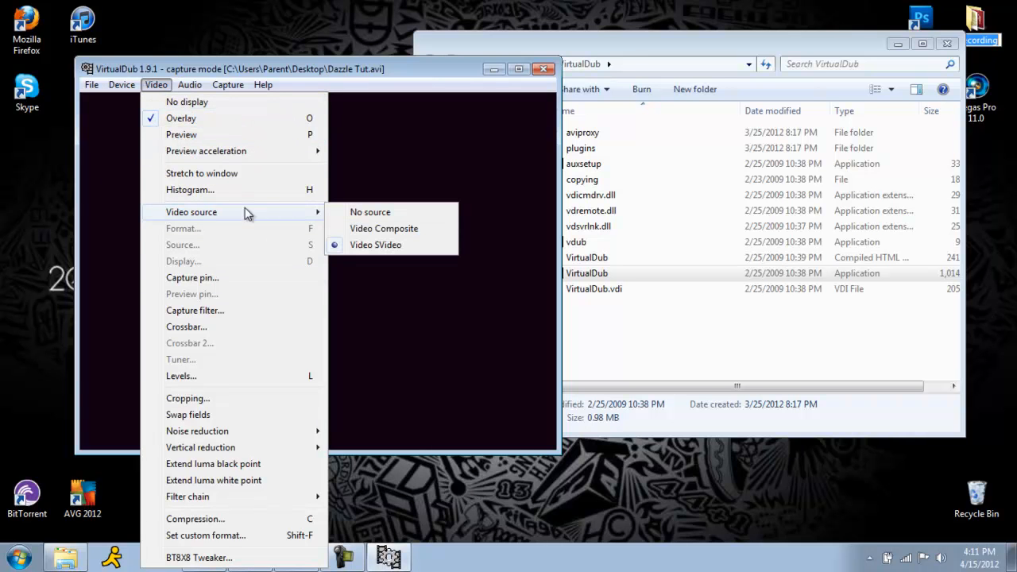
mouse_move(407, 232)
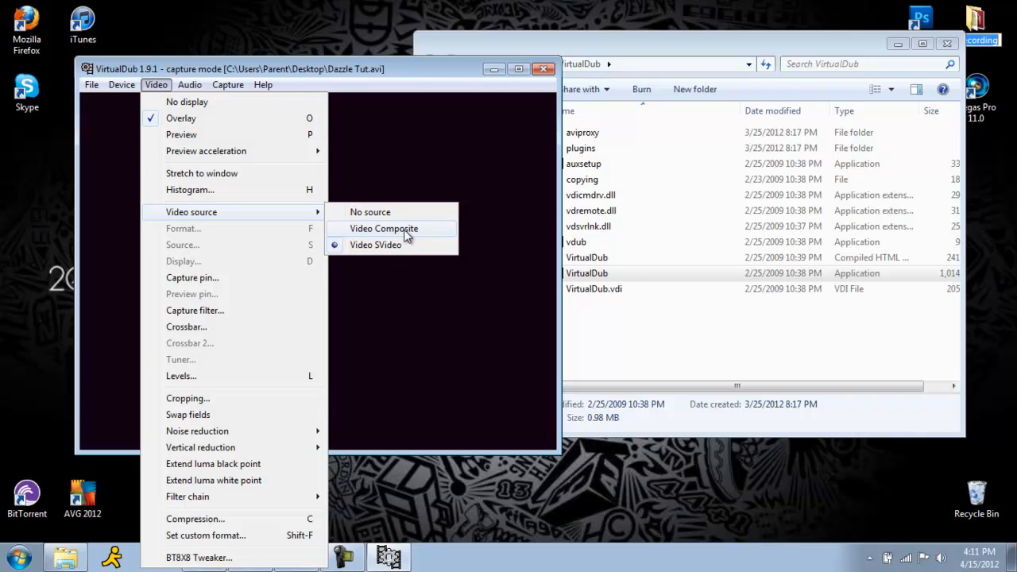
mouse_move(416, 232)
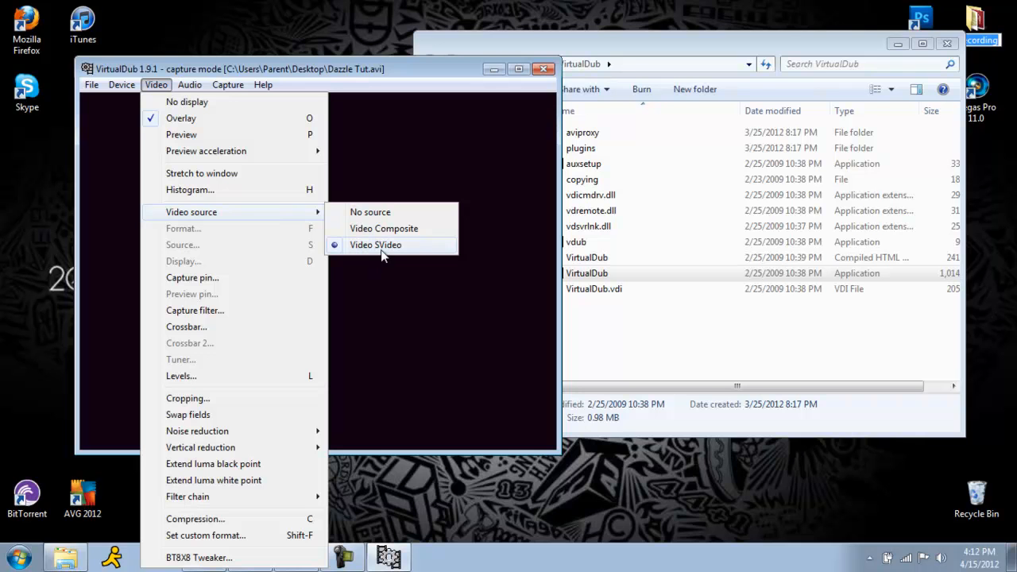
mouse_move(382, 248)
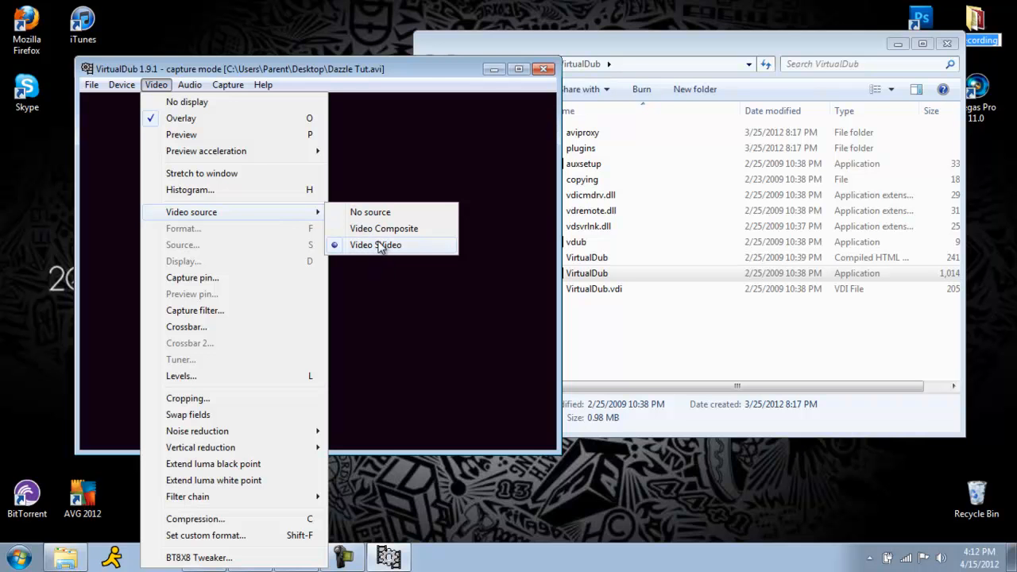
Take video from the S-Video source input
click(190, 85)
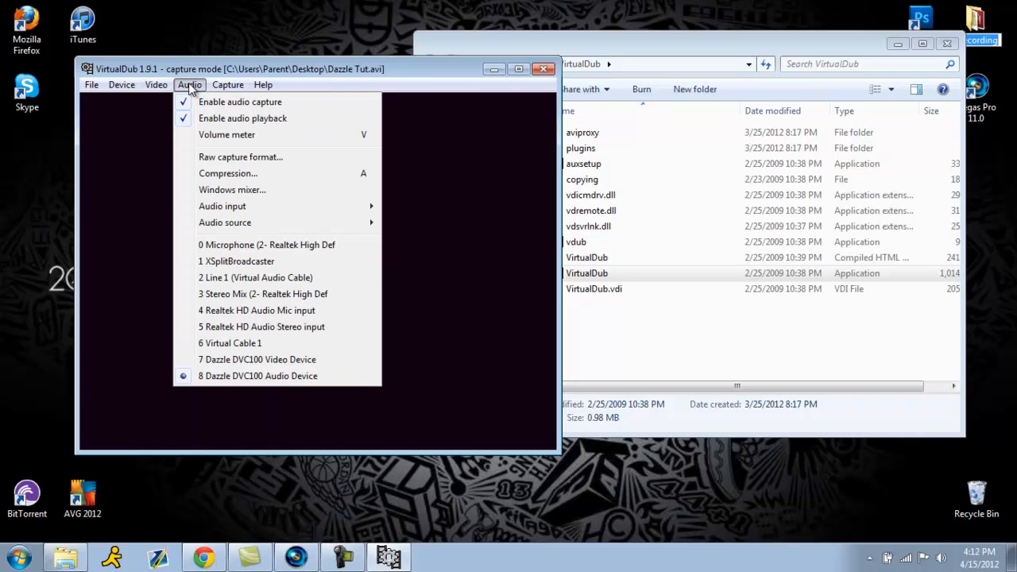
mouse_move(235, 375)
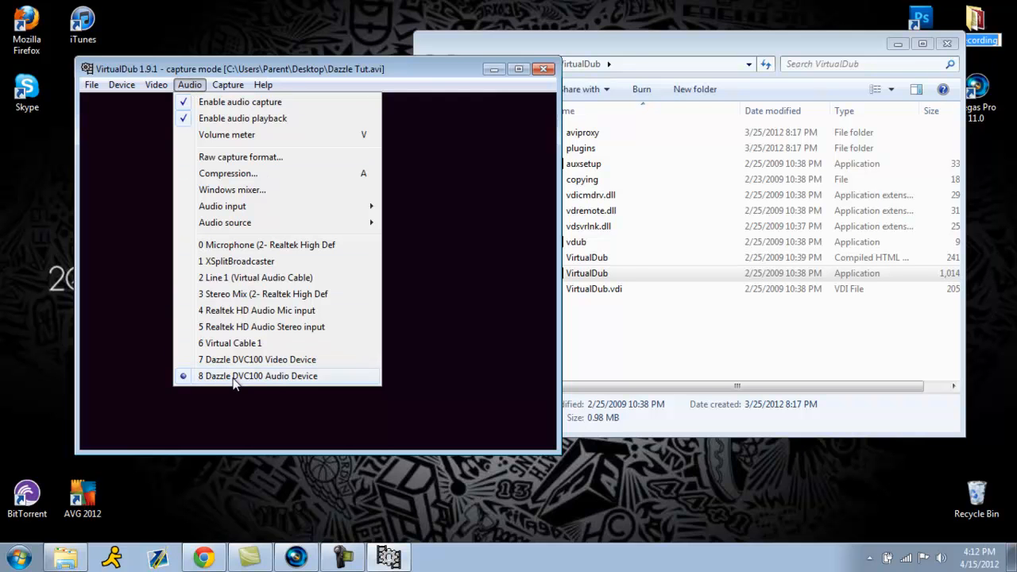
mouse_move(274, 383)
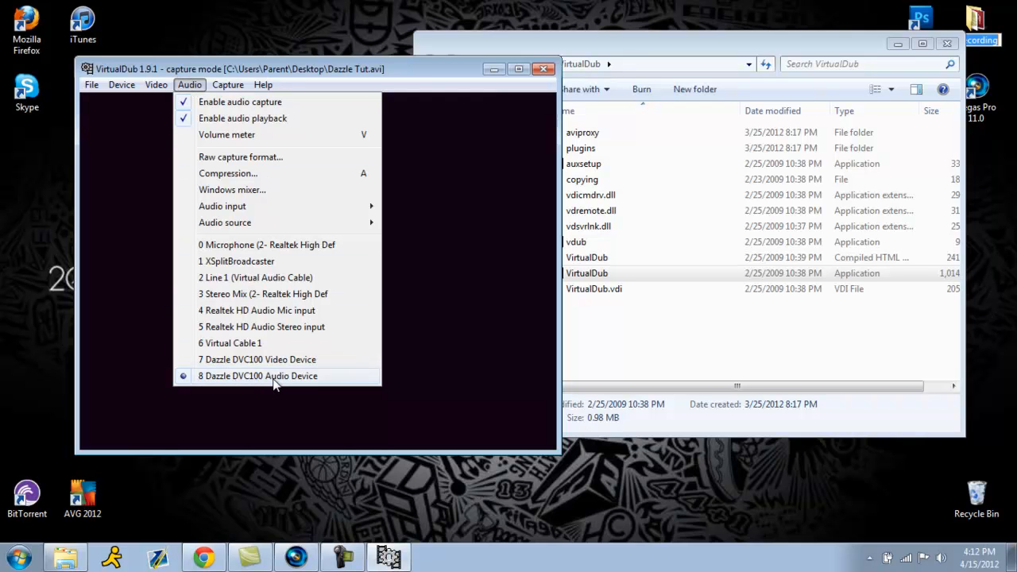
mouse_move(207, 137)
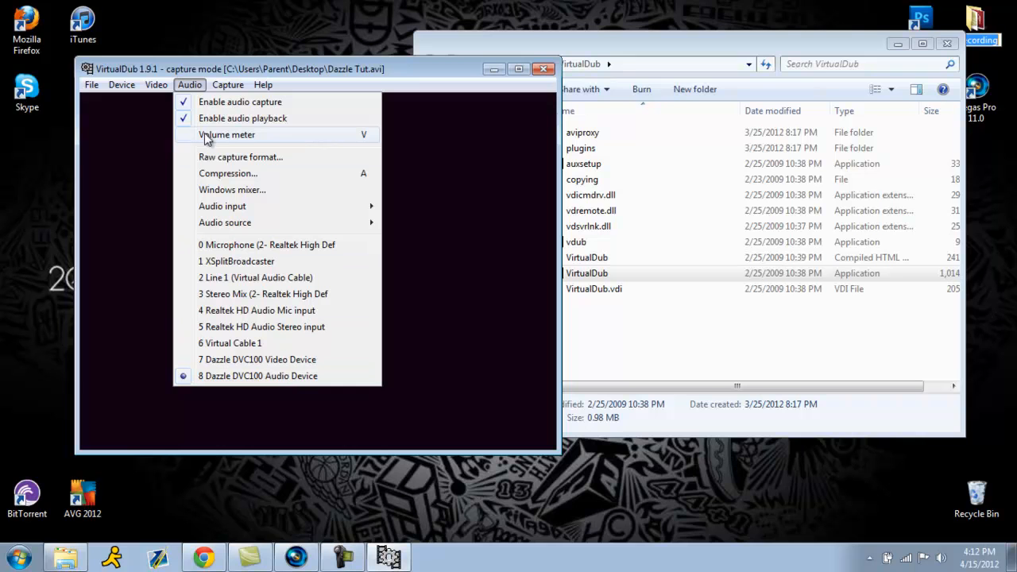
mouse_move(240, 102)
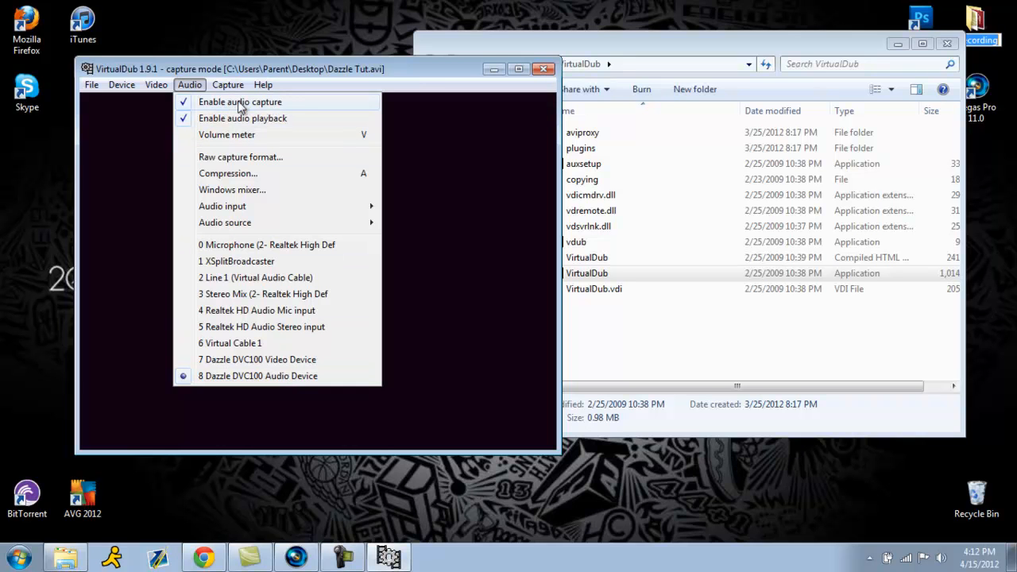
mouse_move(292, 108)
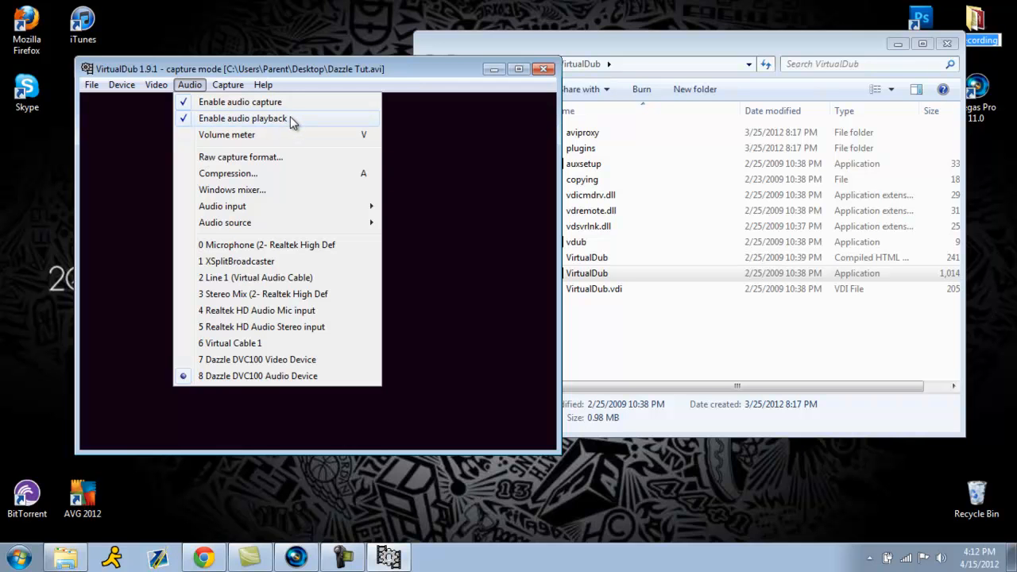
mouse_move(240, 102)
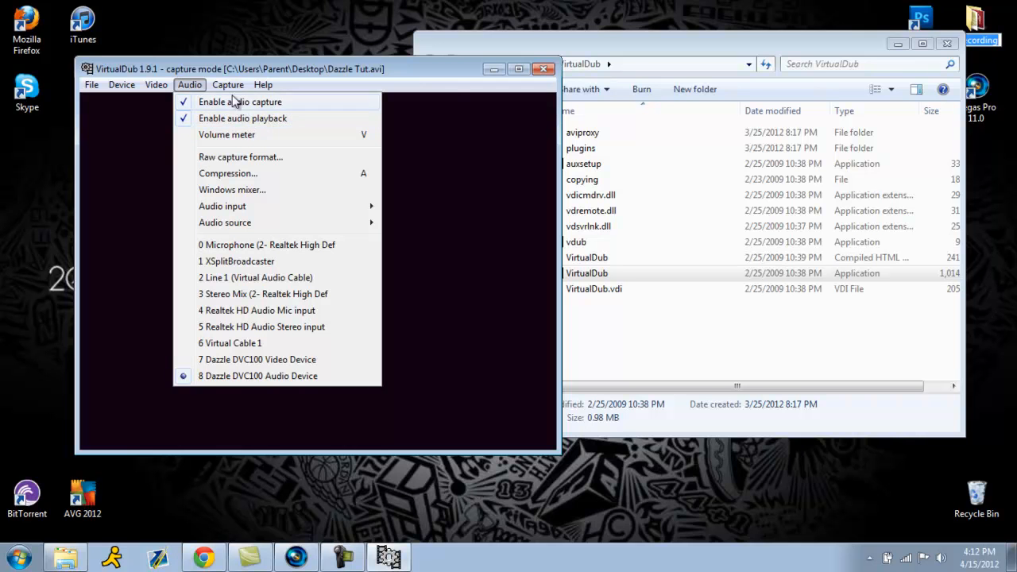
Start capturing the gameplay to Dazzle Tut.avi, then stop the capture
click(229, 84)
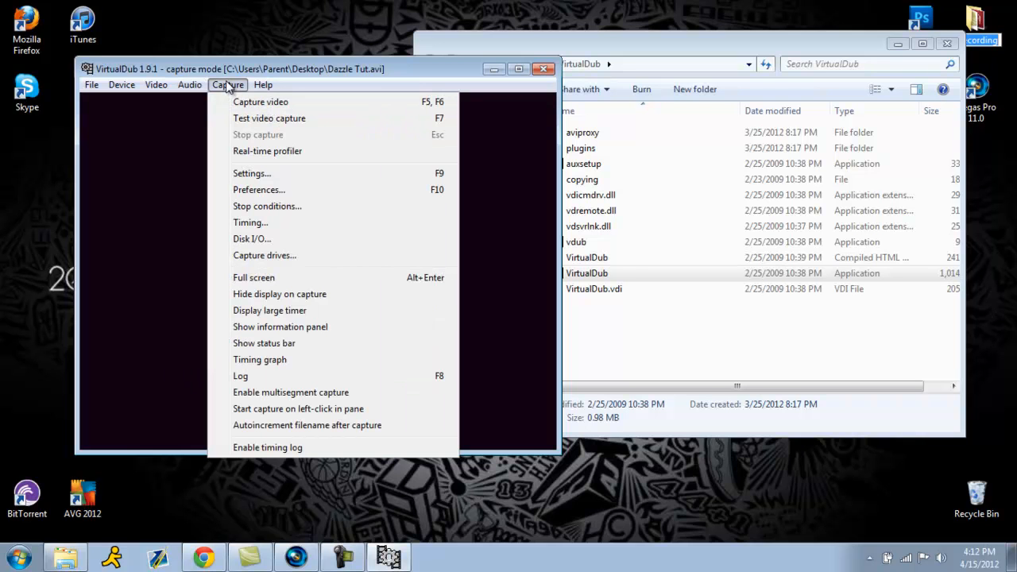
mouse_move(255, 101)
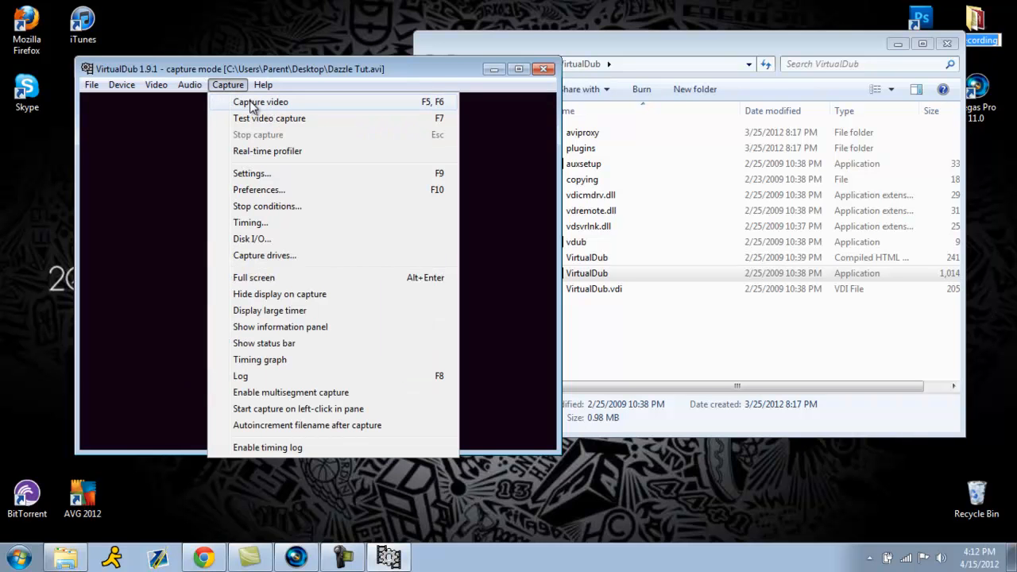
click(261, 102)
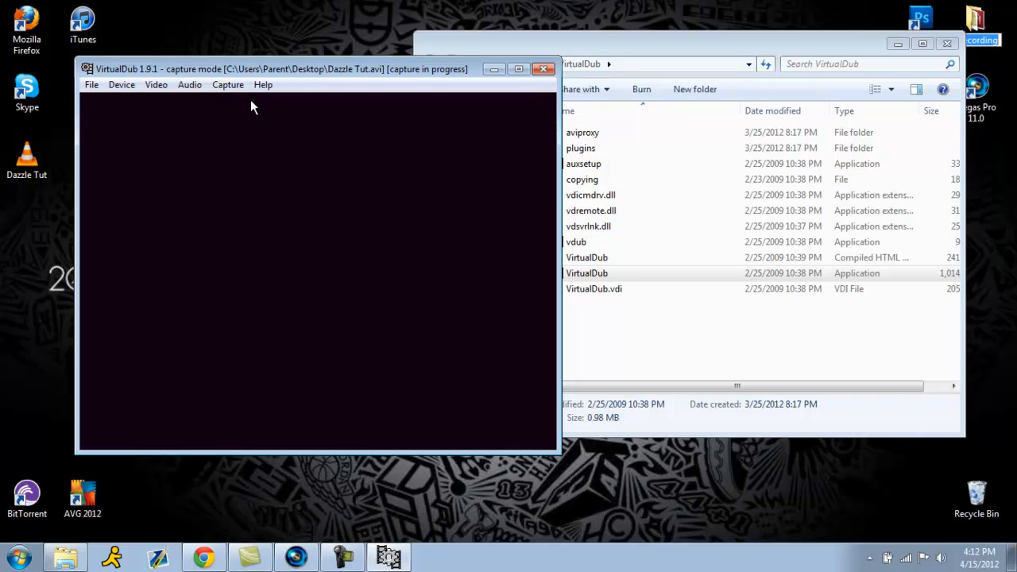
mouse_move(248, 89)
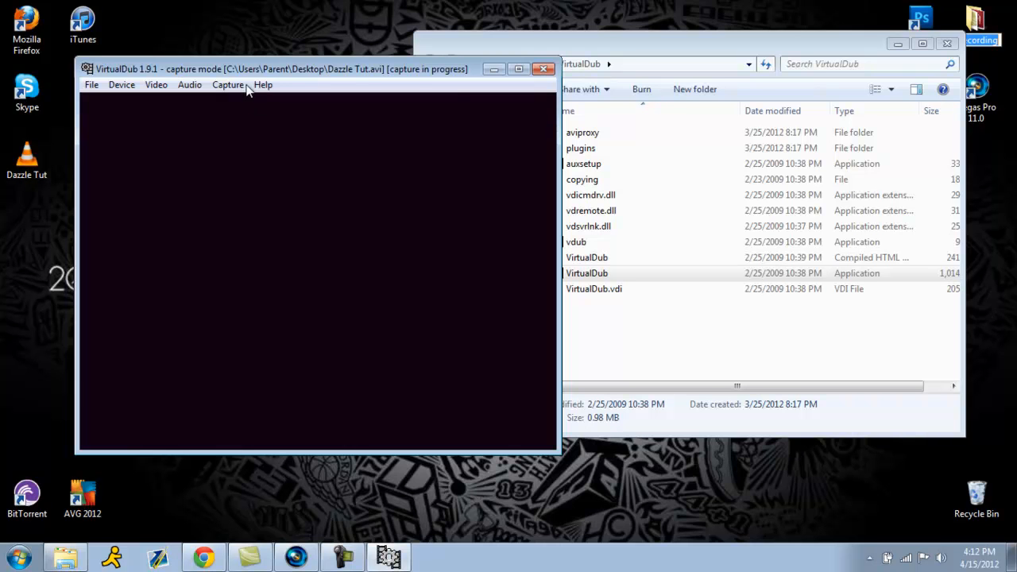
click(227, 84)
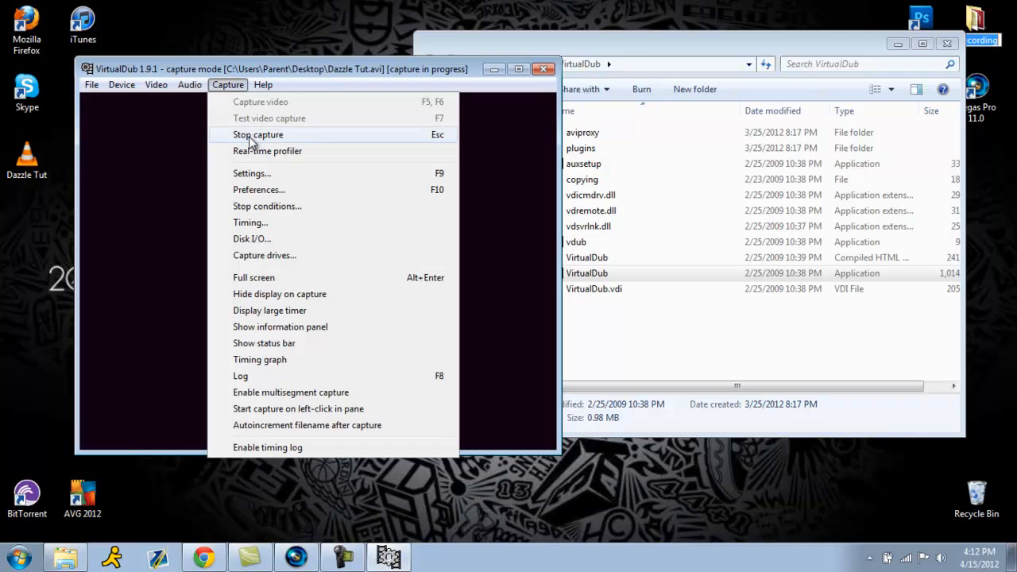
click(257, 133)
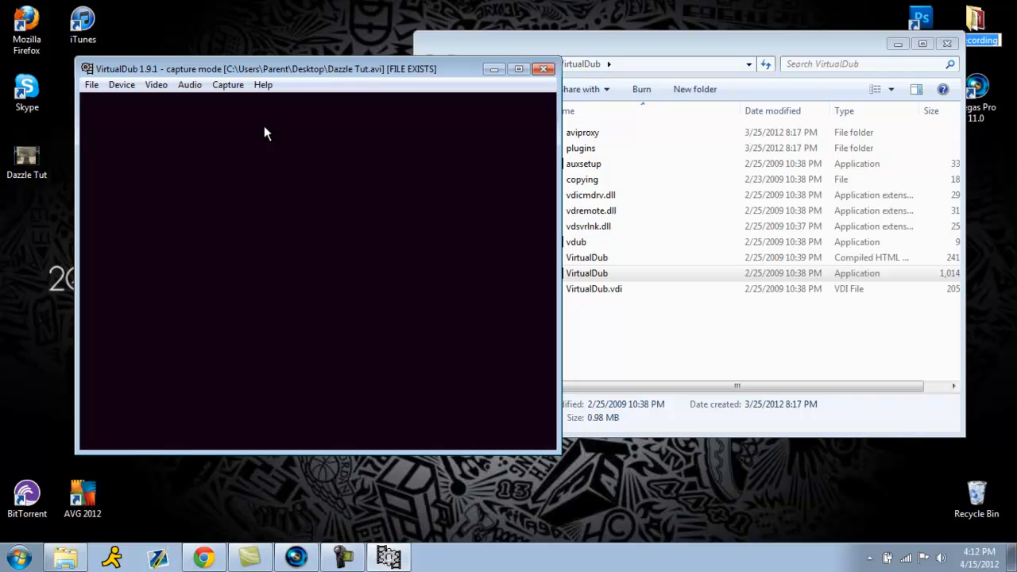
mouse_move(471, 89)
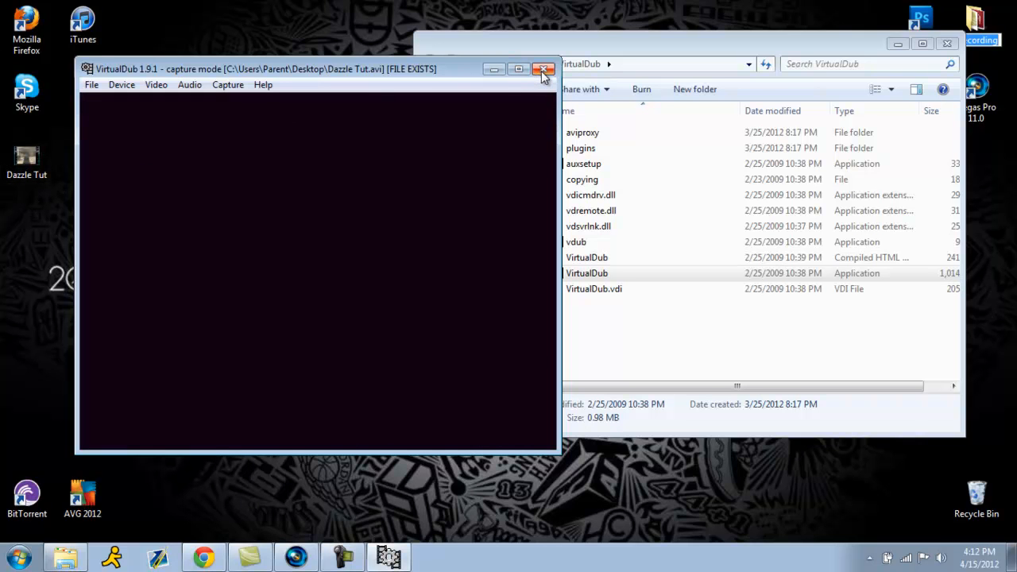
Close VirtualDub, leaving Dazzle Tut on the desktop, and return to Chrome
click(541, 69)
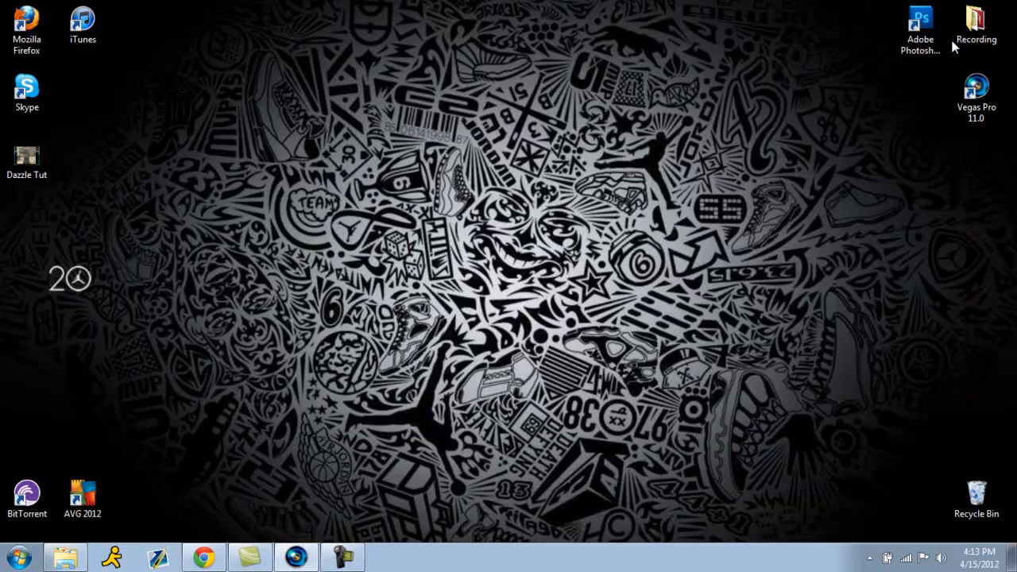
drag(318, 187, 448, 241)
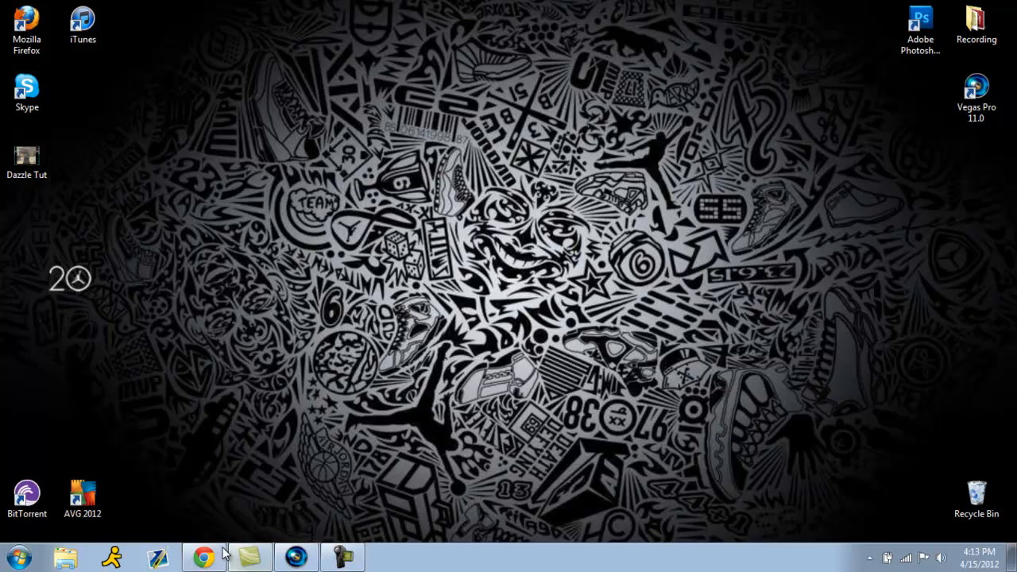
click(203, 552)
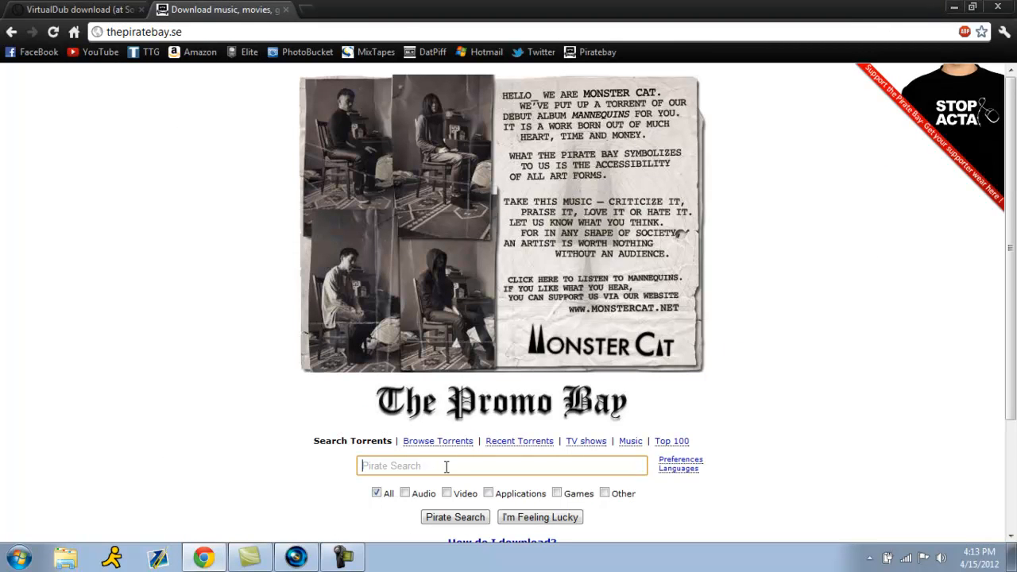
Search The Pirate Bay for 'Sony vegas' and sort results by seeders
text(Sony vegA)
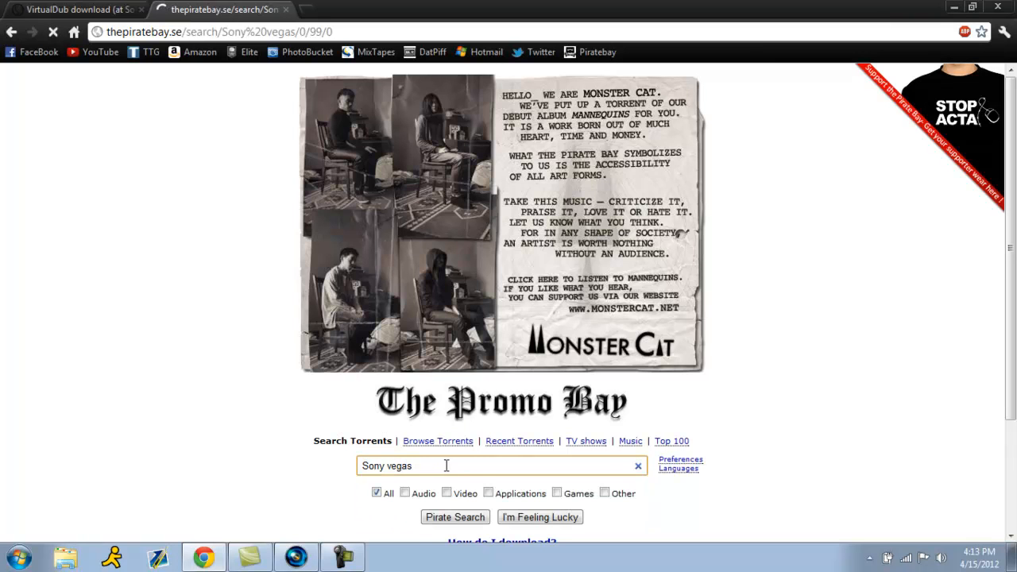
click(455, 516)
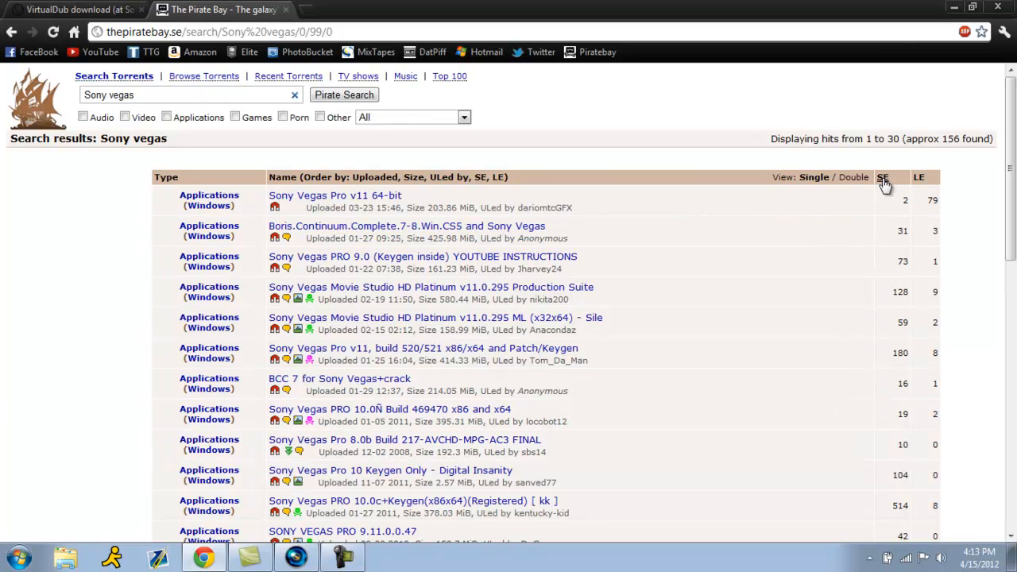
click(882, 176)
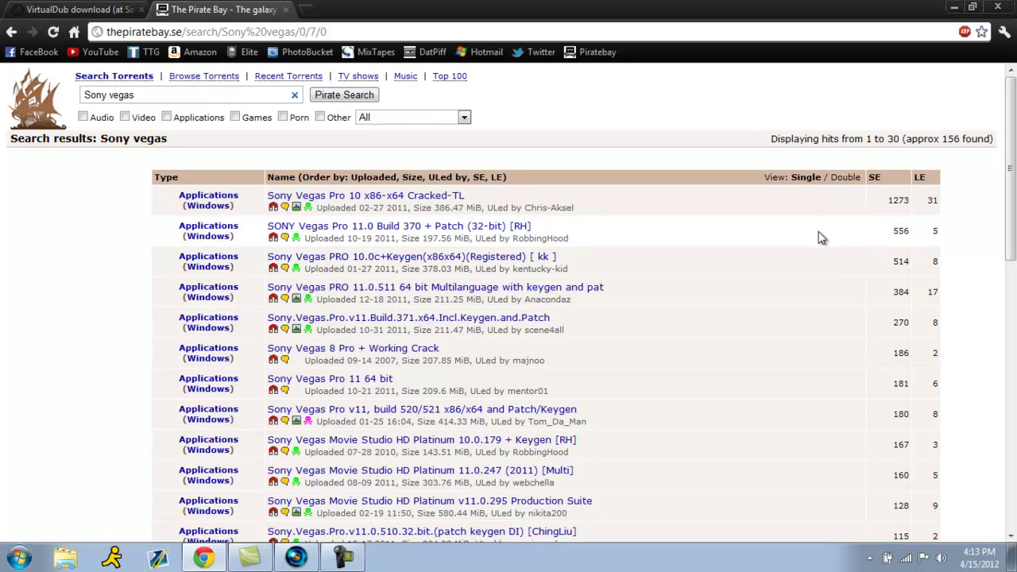
mouse_move(544, 211)
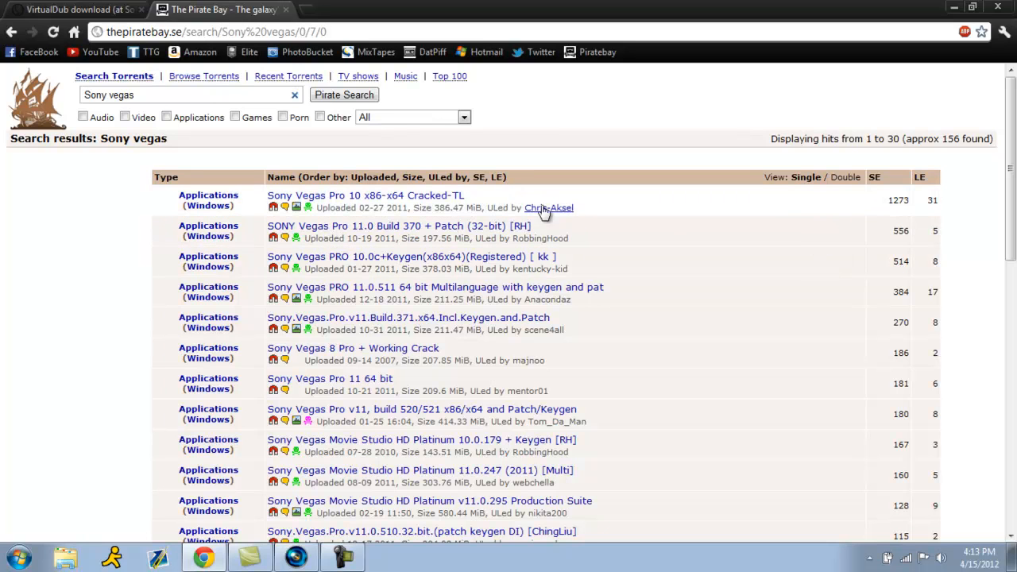
mouse_move(349, 251)
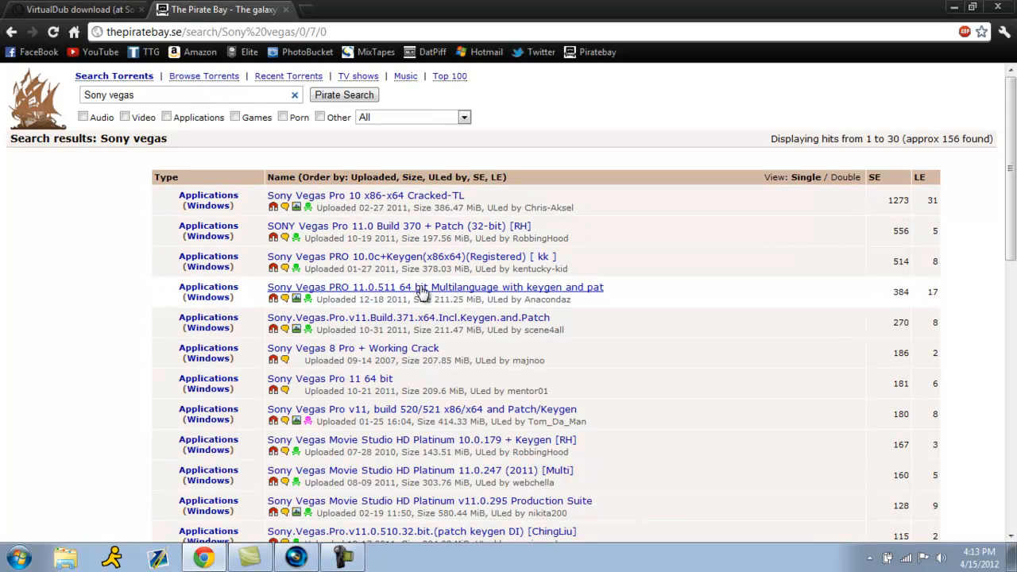
mouse_move(562, 299)
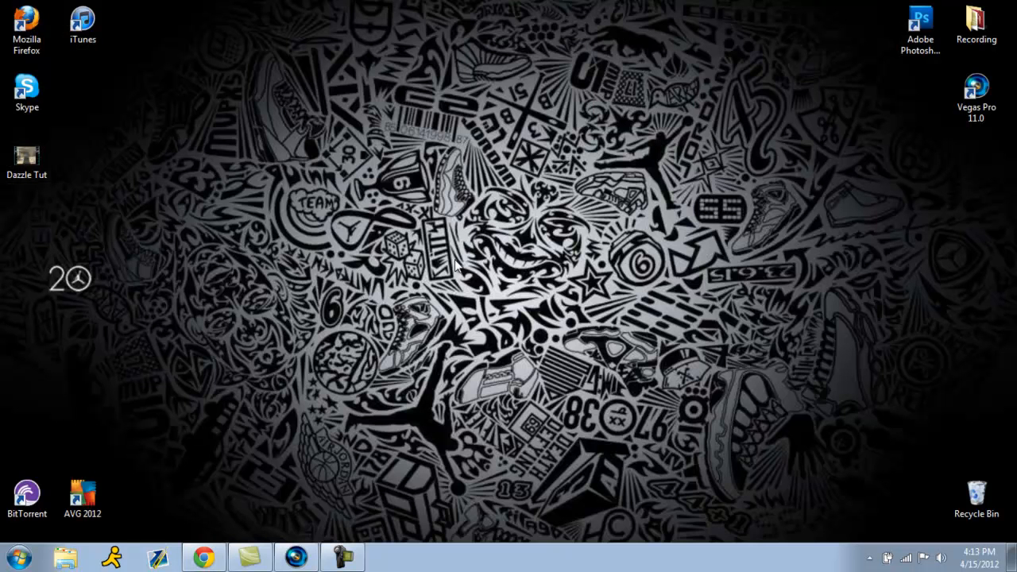
Restore the Chrome window with the seeder-sorted Sony Vegas results from the taskbar
click(22, 495)
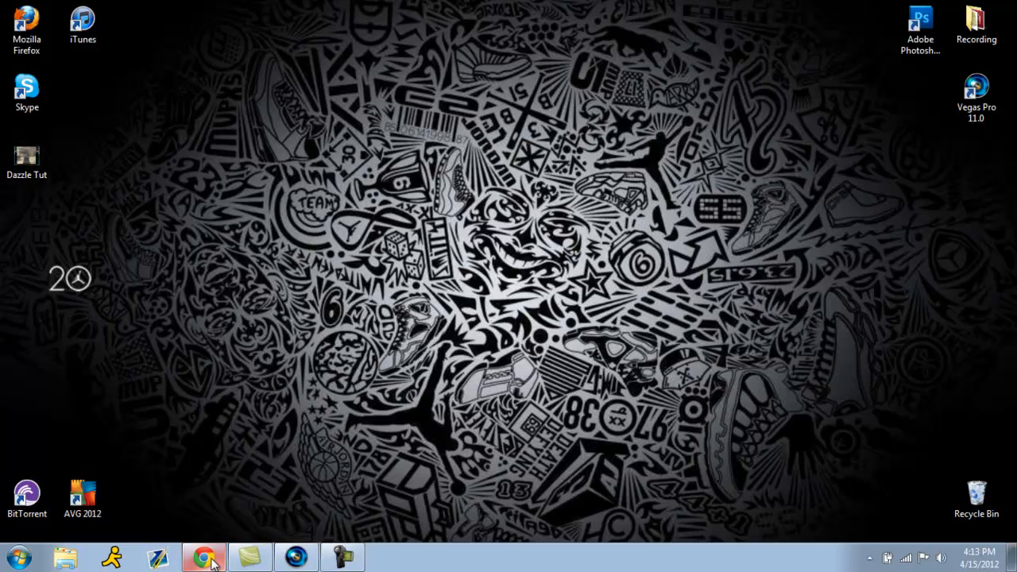
click(204, 553)
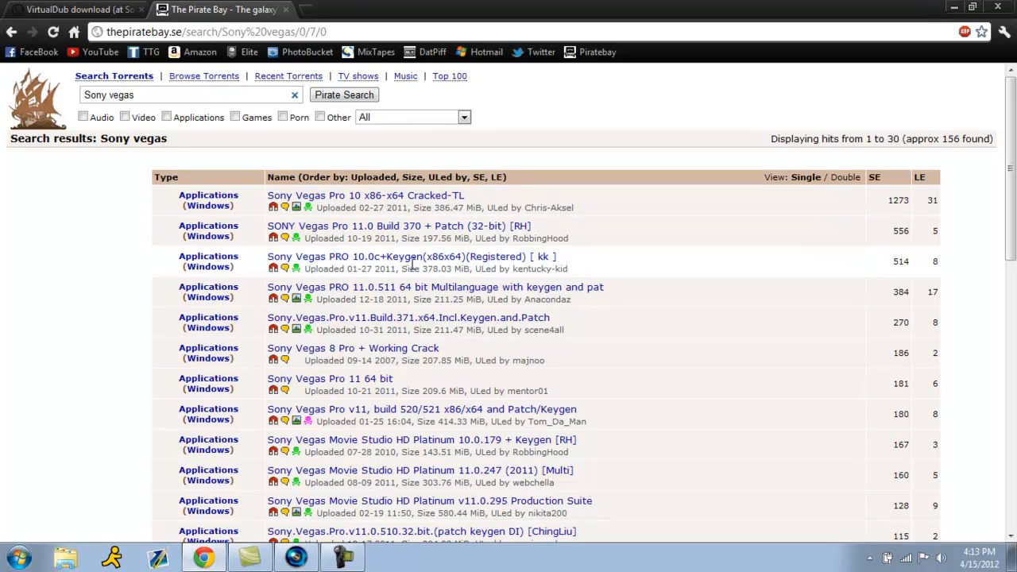
View the details page of the top-seeded 'Sony Vegas Pro 10 x86-x64 Cracked-TL' torrent
click(368, 194)
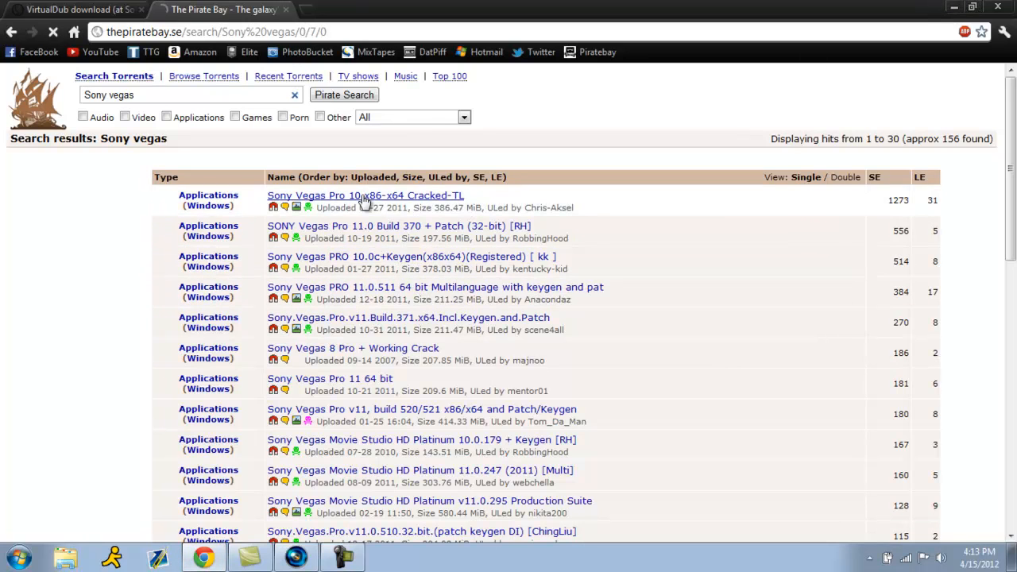
click(364, 193)
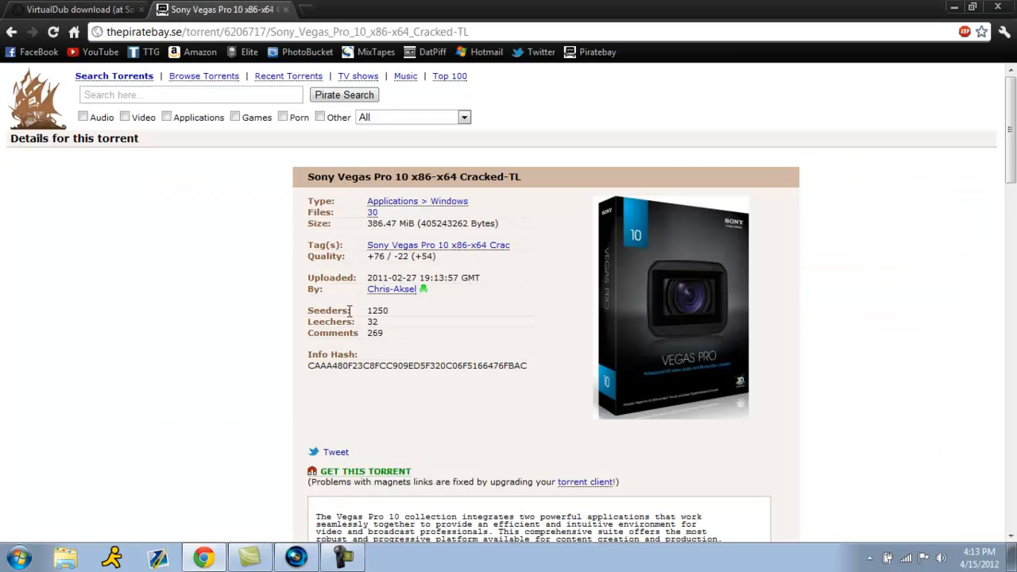
scroll(down, 3)
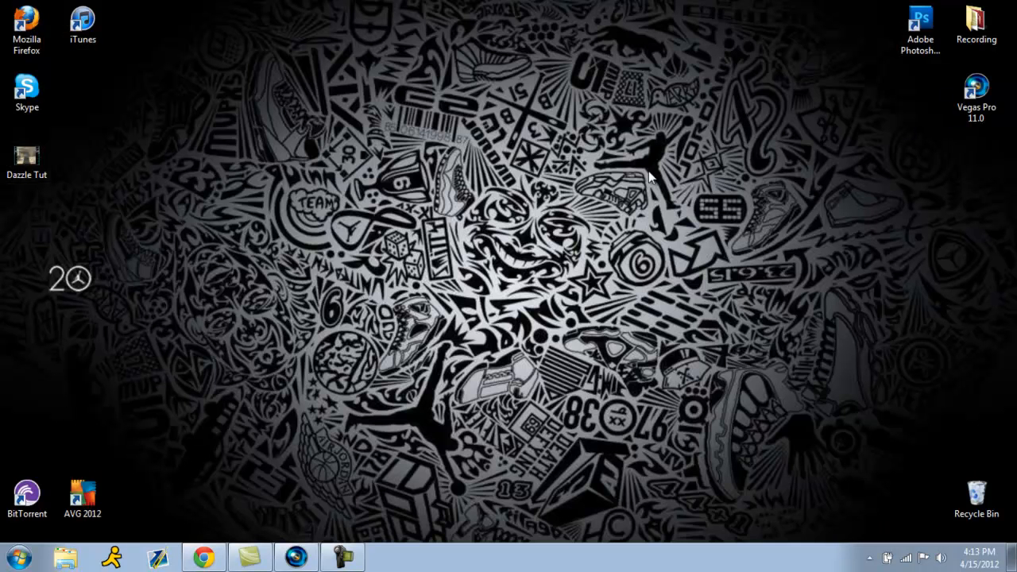
mouse_move(759, 197)
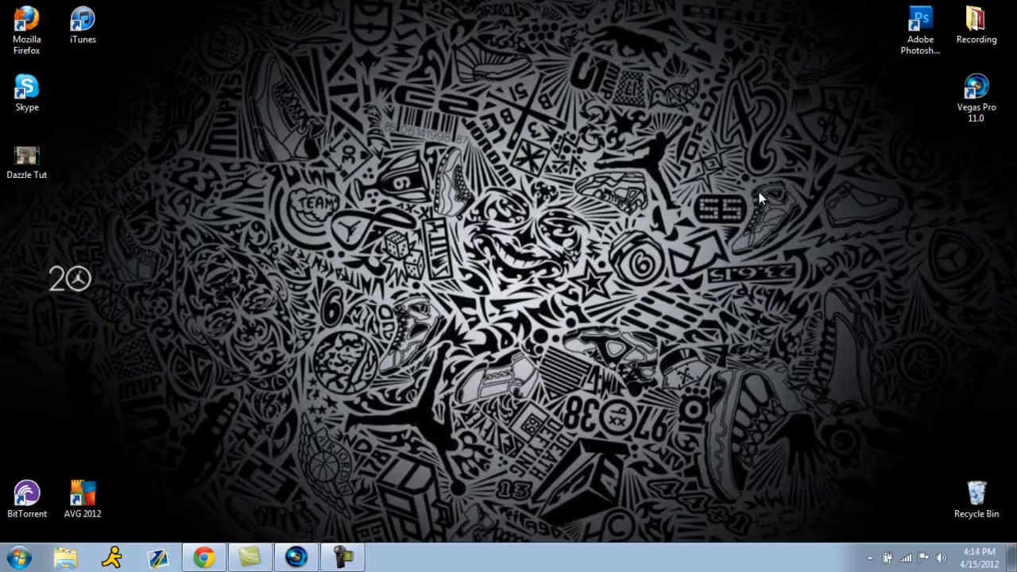
mouse_move(131, 271)
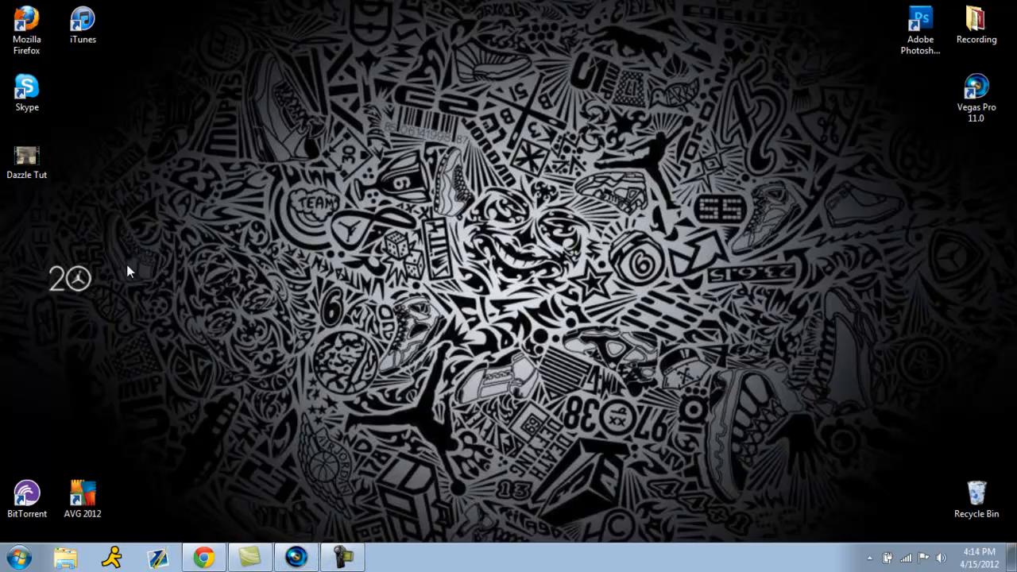
mouse_move(373, 344)
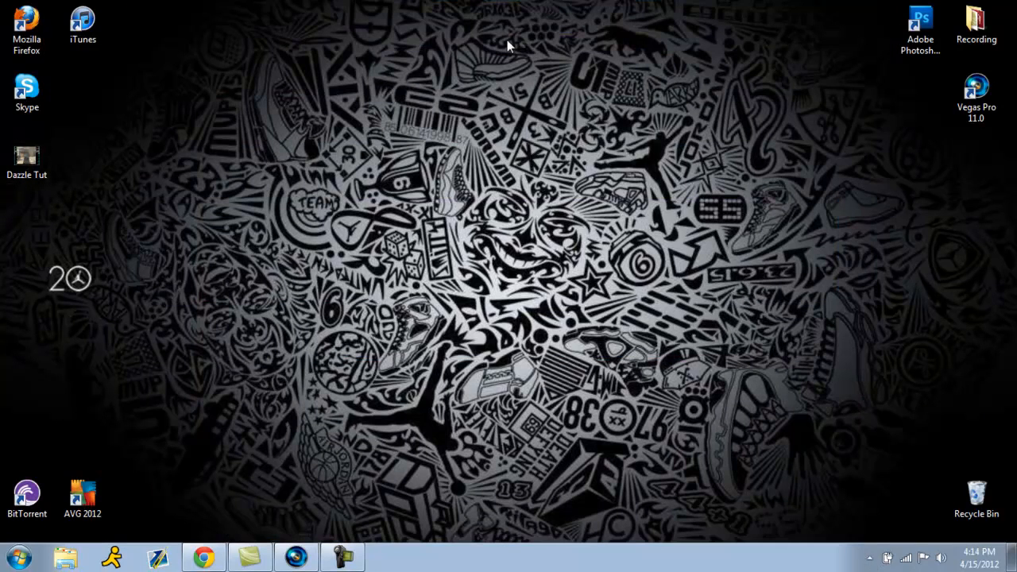
Launch Vegas Pro 11.0 from its desktop shortcut into an empty project
click(922, 19)
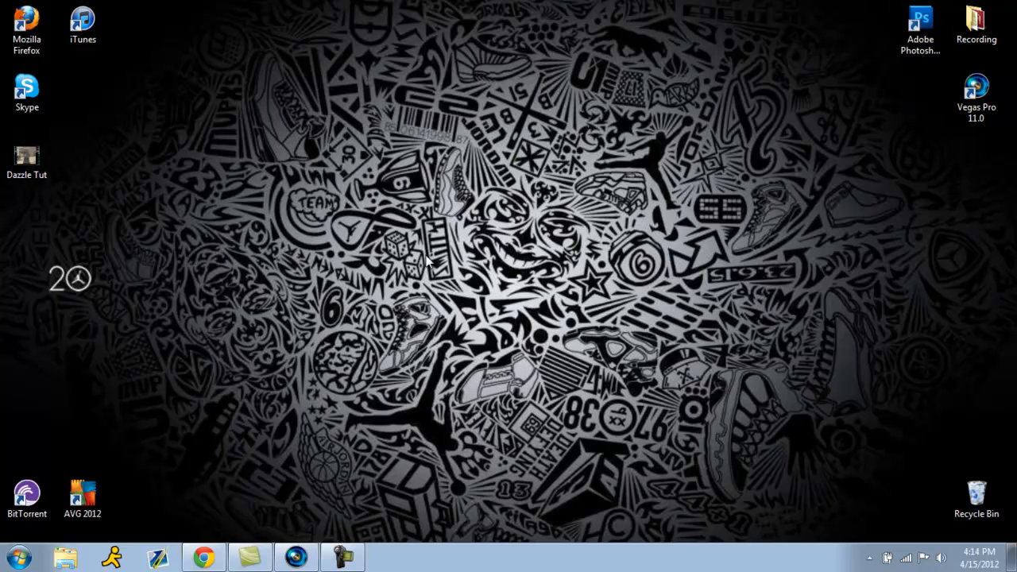
mouse_move(400, 48)
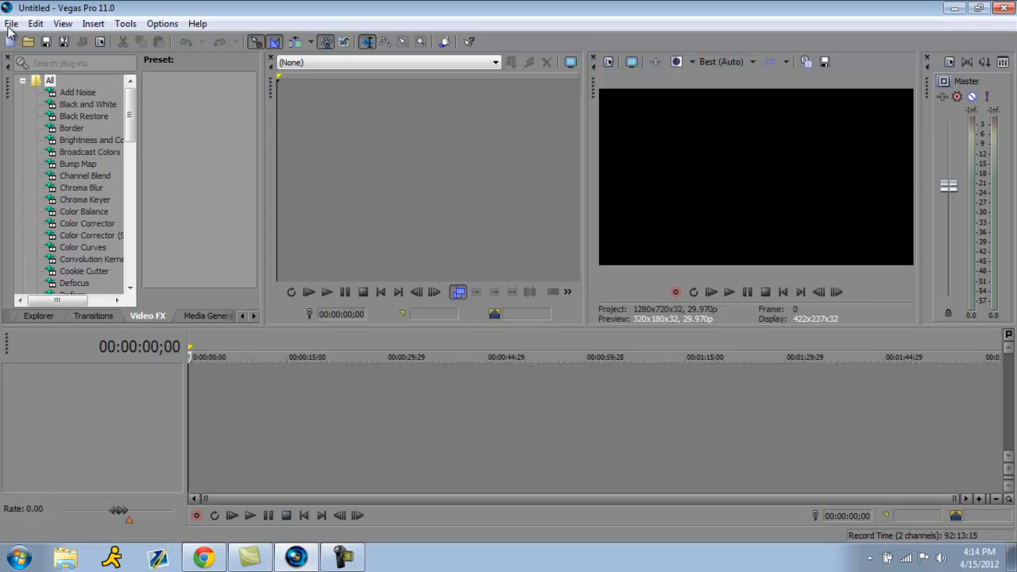
Load the Dazzle Tut recording from the Desktop onto the timeline via File > Open
click(9, 22)
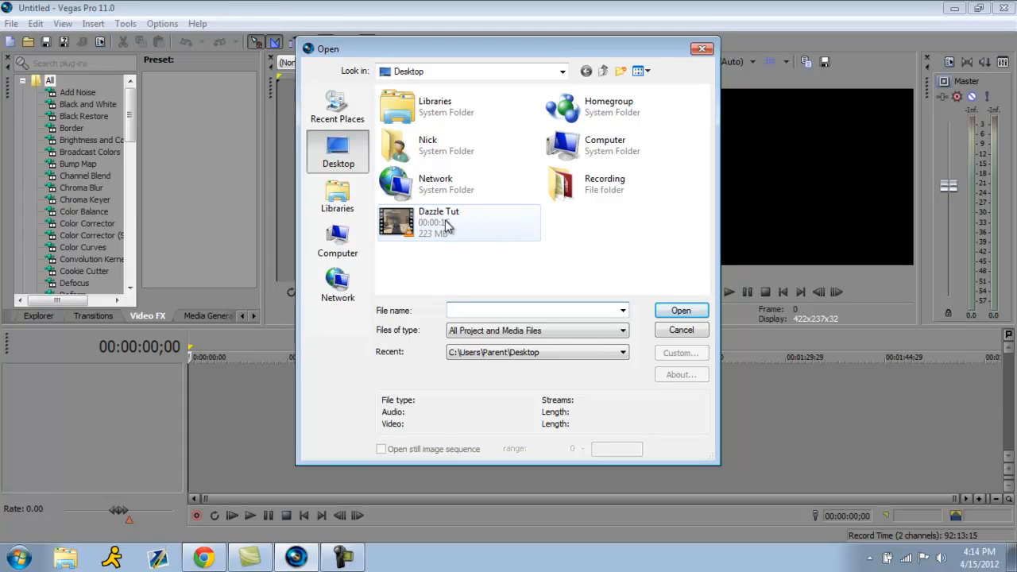
click(438, 222)
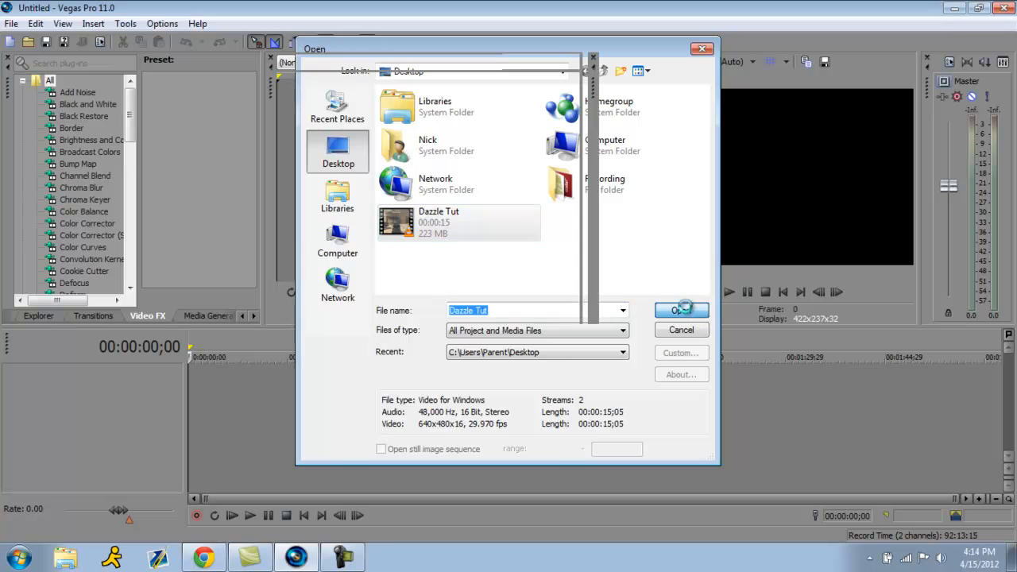
click(680, 310)
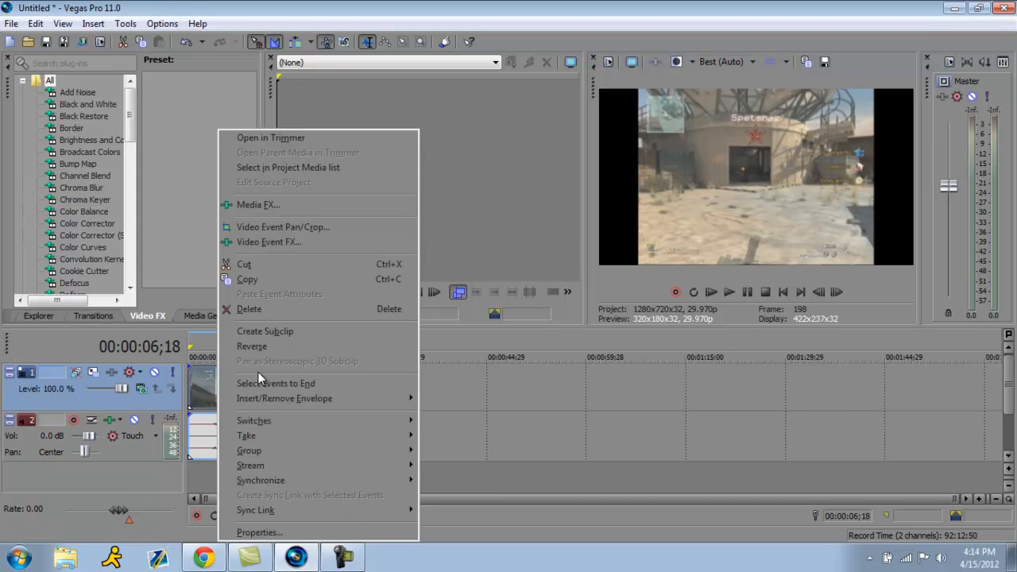
In the clip's properties, uncheck Maintain aspect ratio and set Disable resample so gameplay fills the frame
click(261, 532)
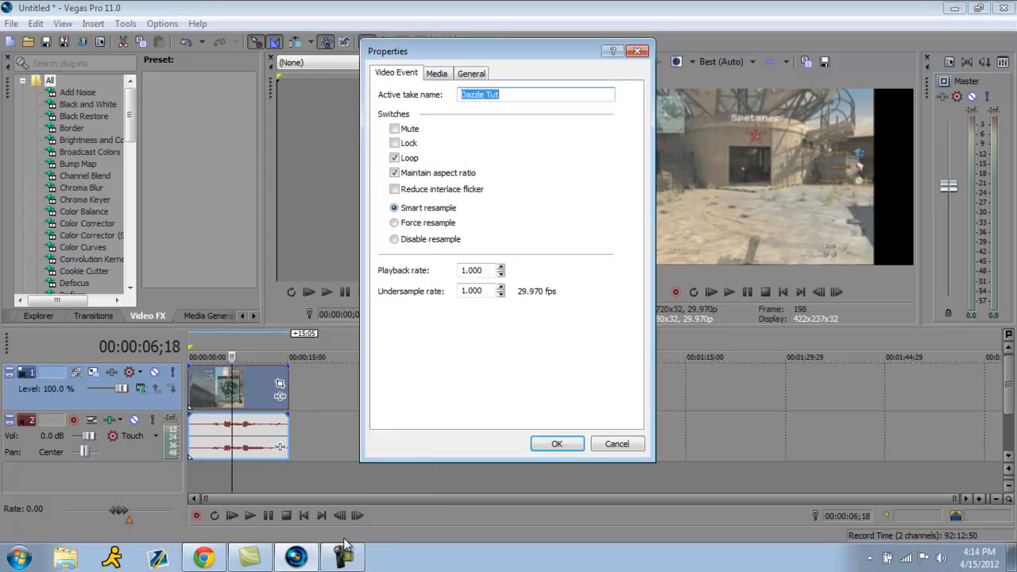
click(394, 239)
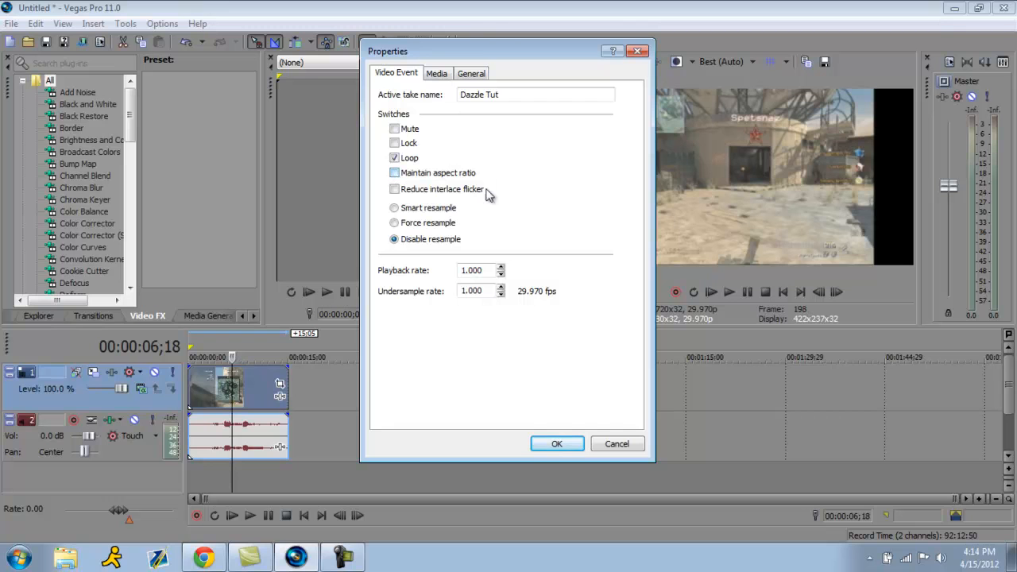
click(557, 444)
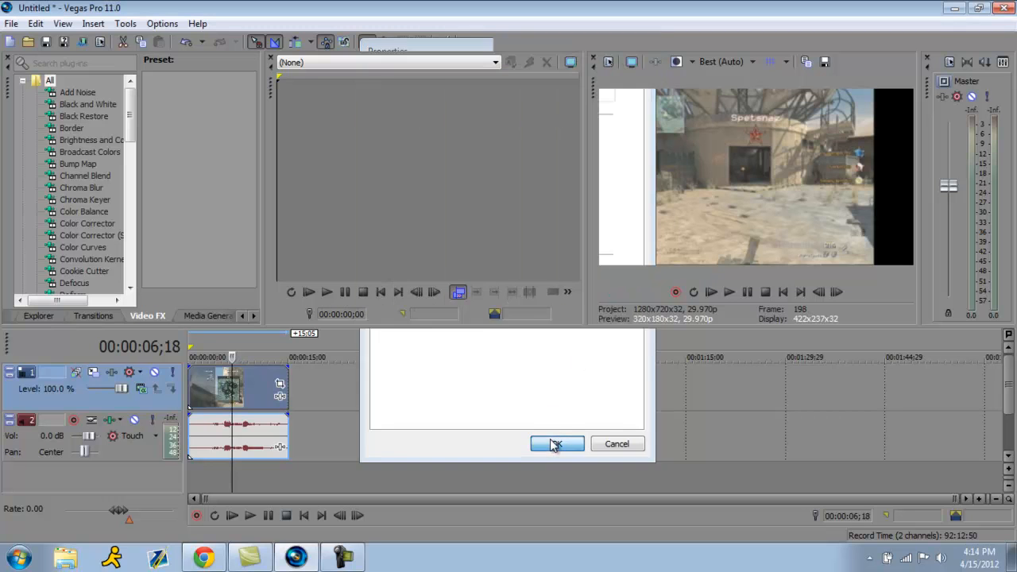
click(556, 444)
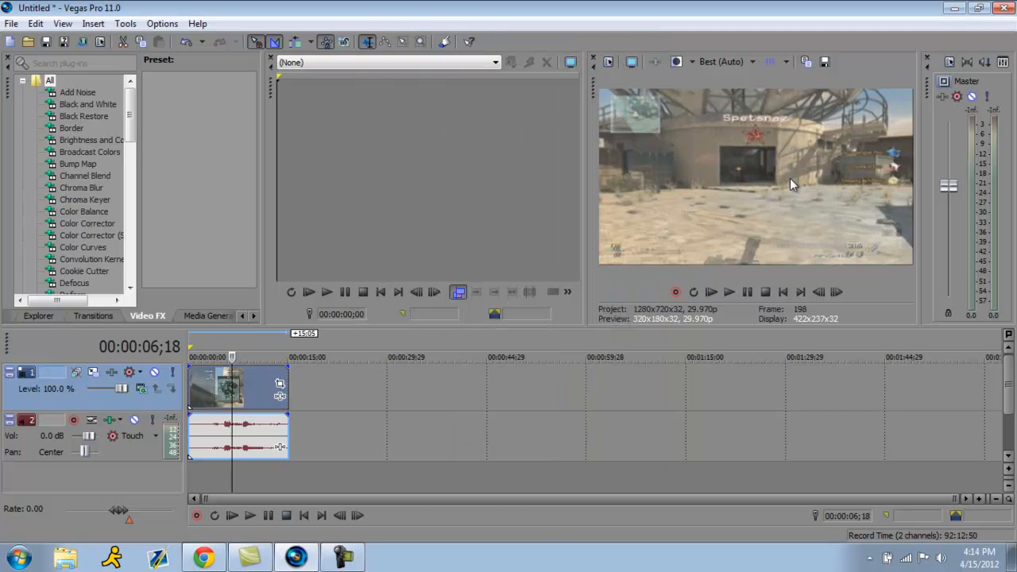
click(13, 24)
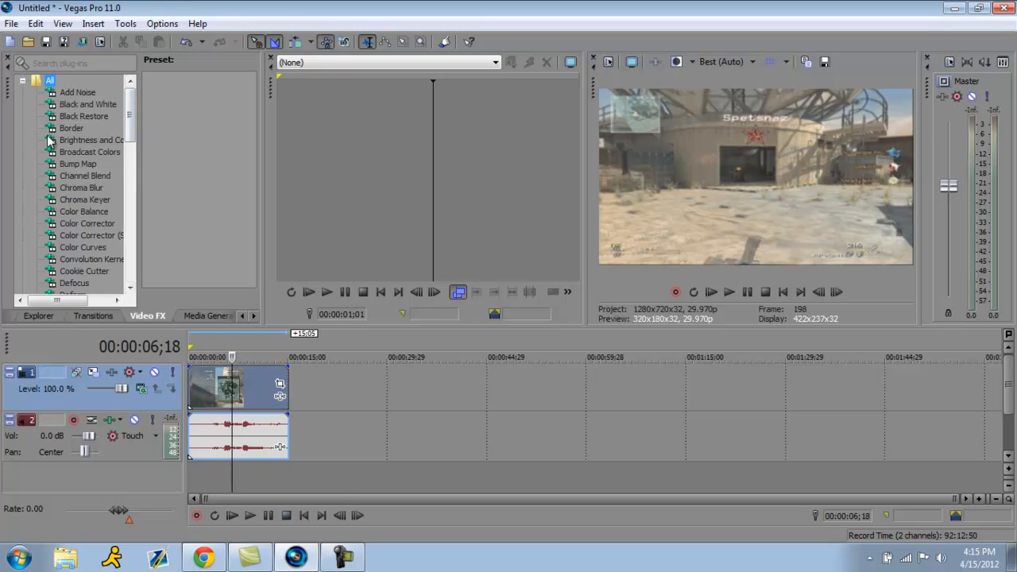
mouse_move(80, 226)
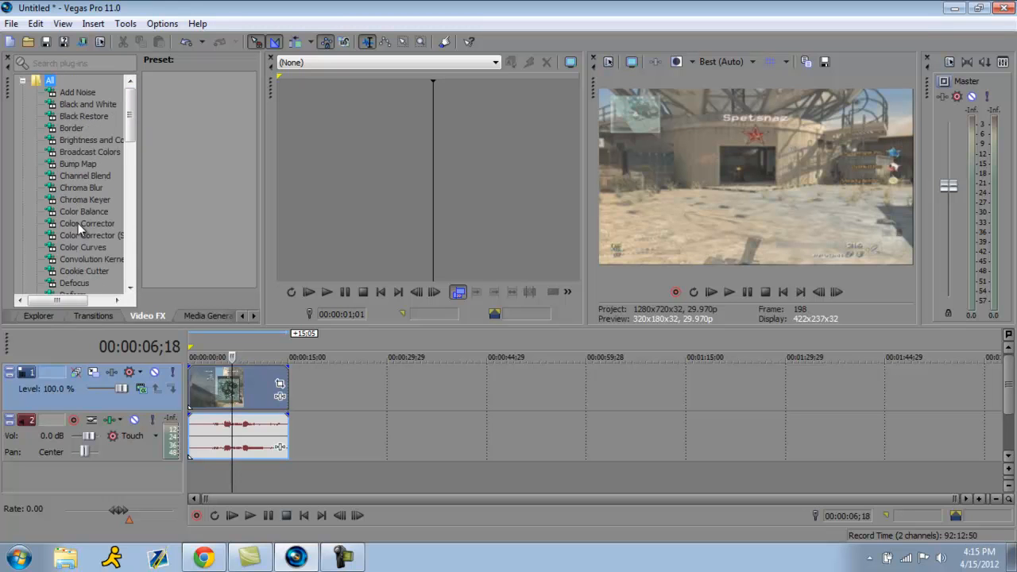
Apply Sony Color Corrector (Secondary) to the clip with Saturation at 1.500
click(92, 235)
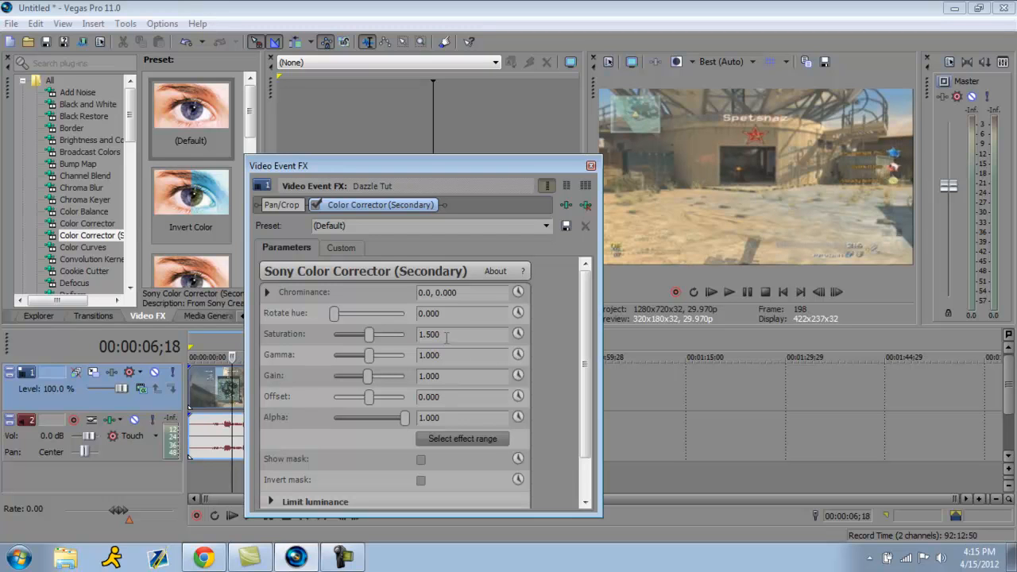
mouse_move(454, 353)
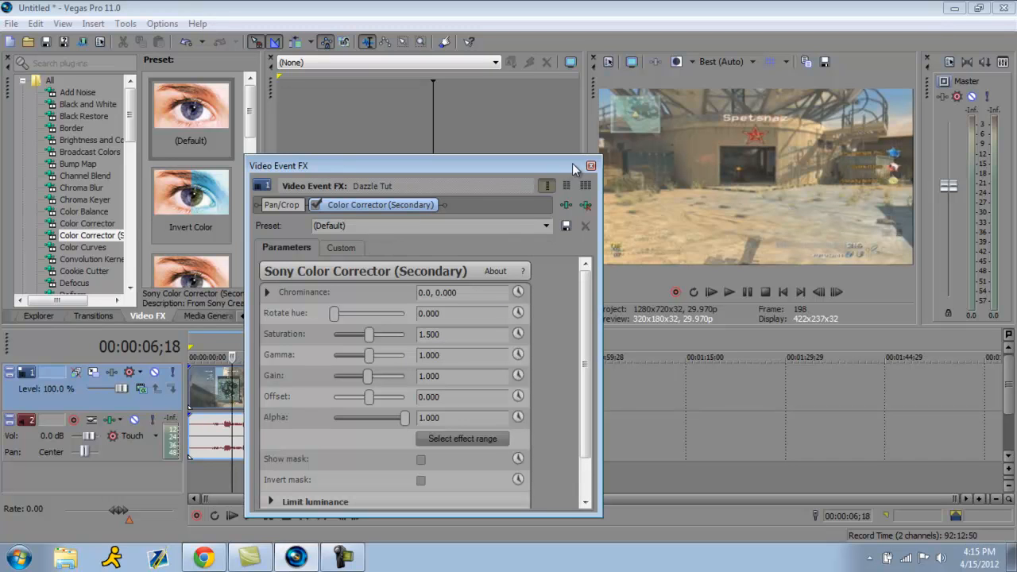
click(589, 166)
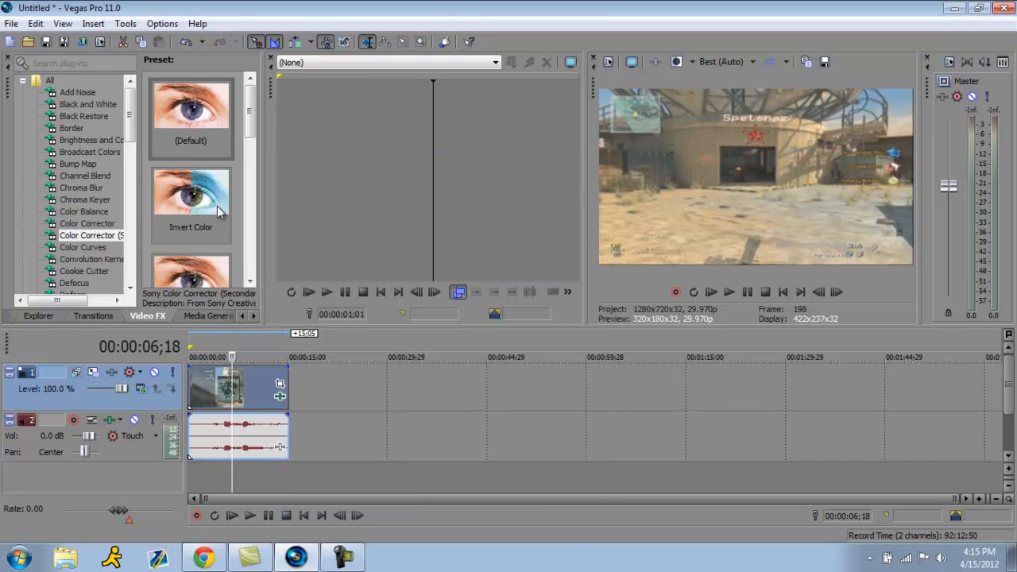
Apply Color Curves and shape the RGB curve into an S for brighter highlights and deeper shadows
click(82, 248)
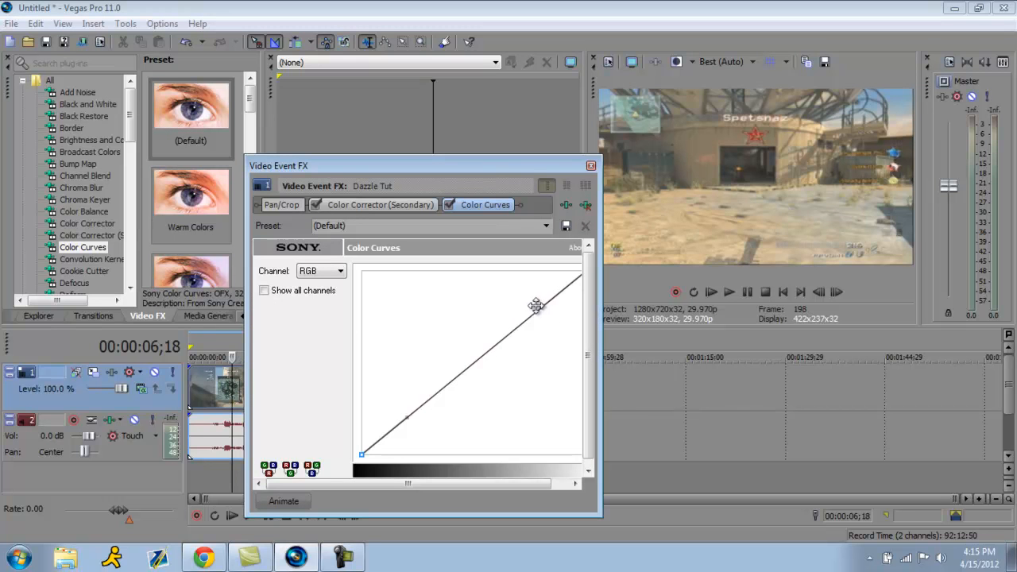
drag(537, 305, 461, 294)
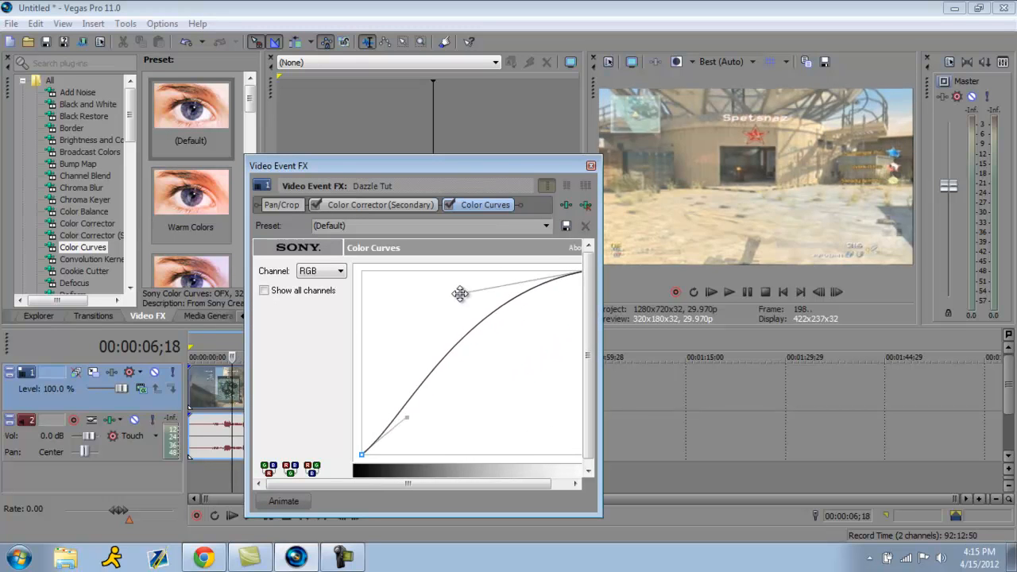
drag(460, 294, 538, 283)
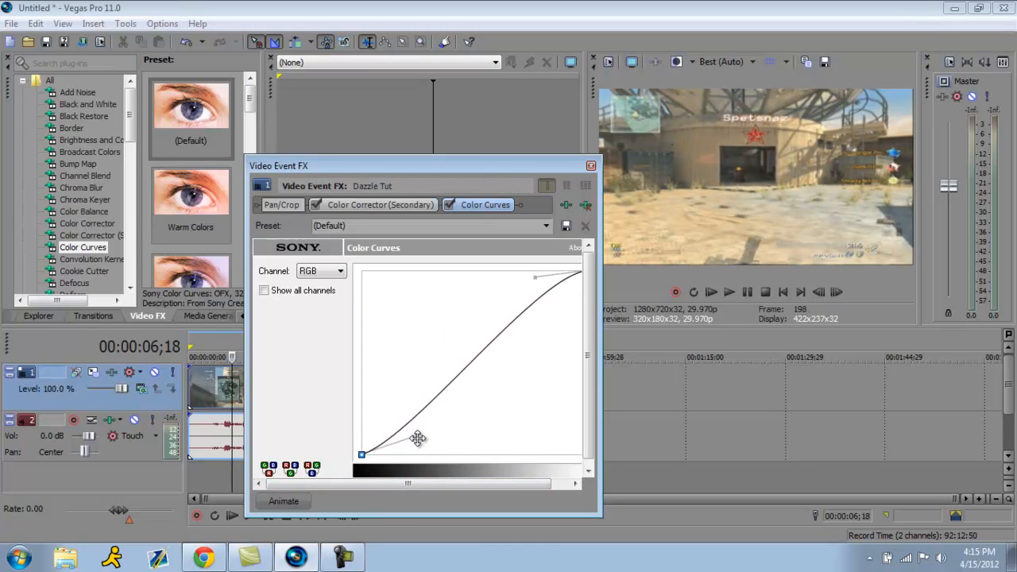
drag(420, 439, 405, 432)
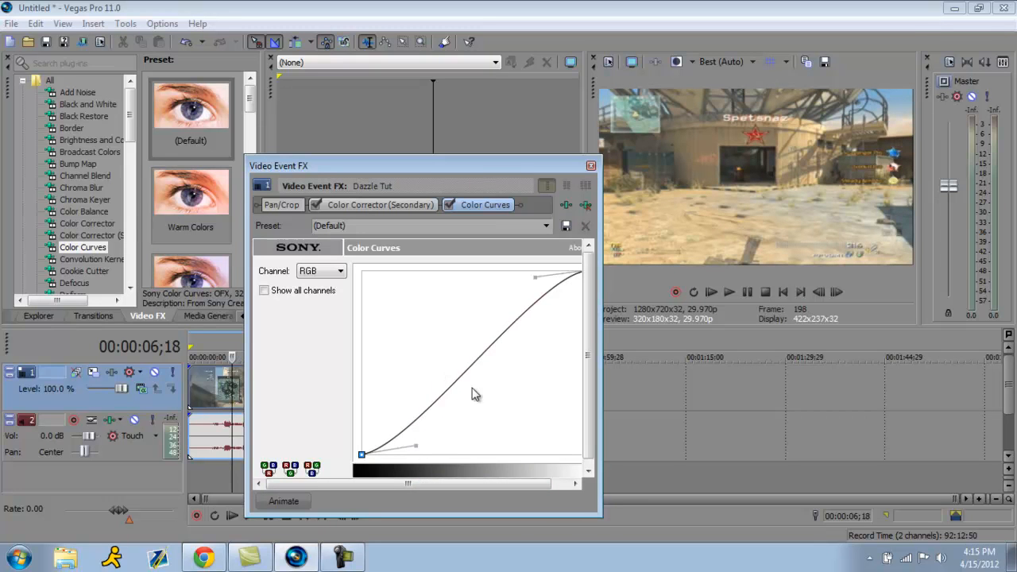
mouse_move(531, 328)
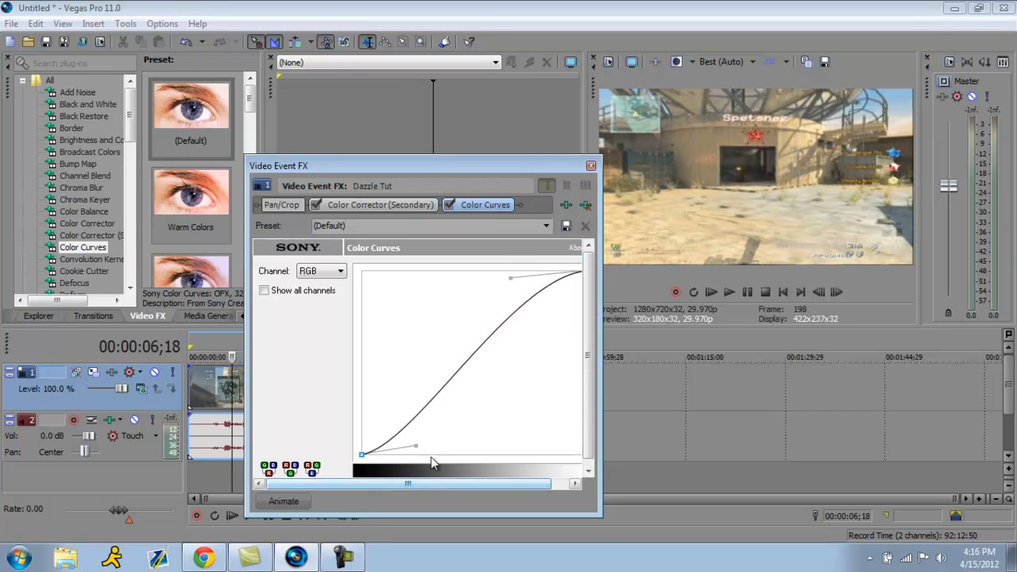
drag(414, 445, 458, 447)
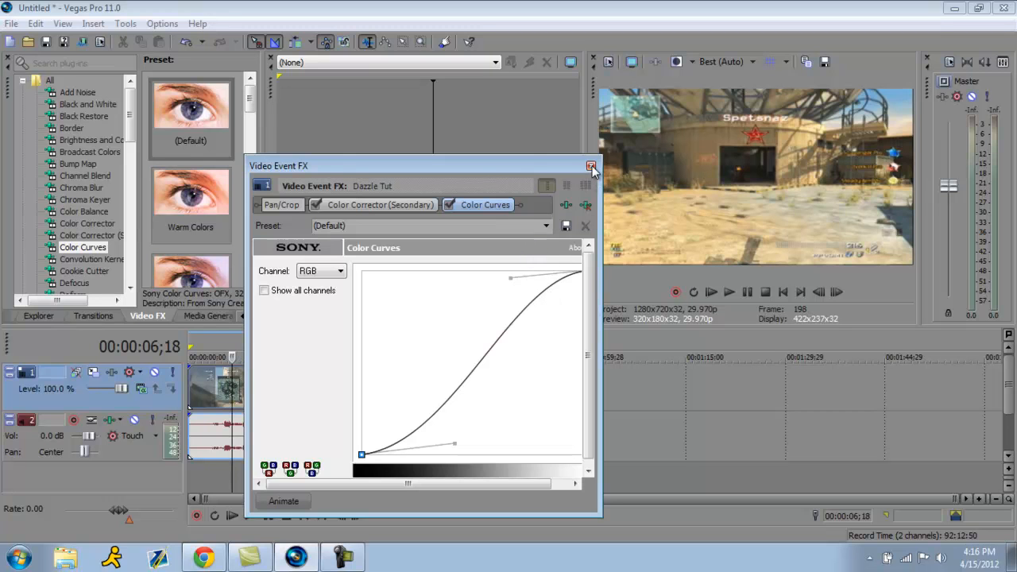
click(592, 165)
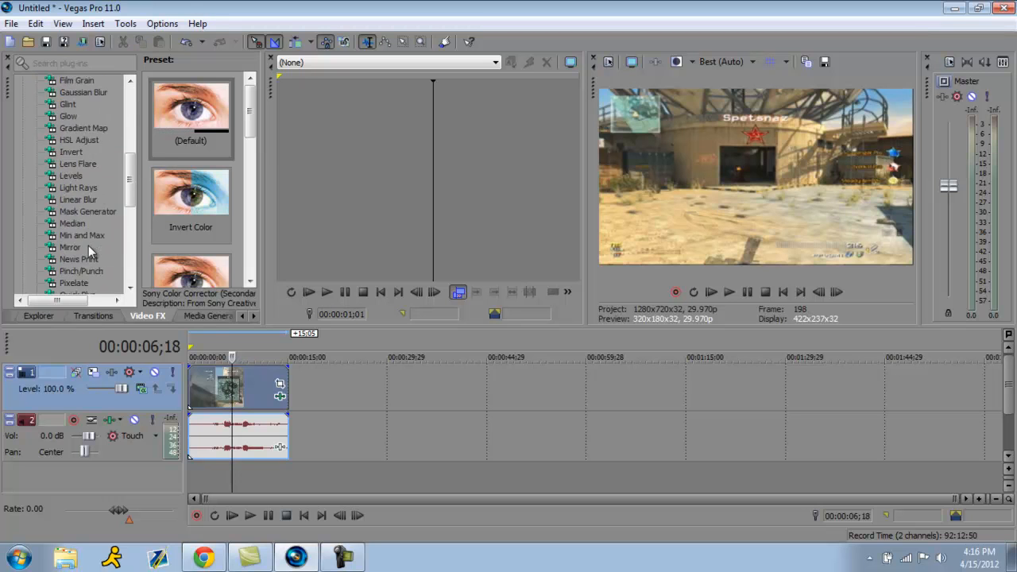
Apply Sony Sharpen to the clip with Amount 0.400
scroll(down, 3)
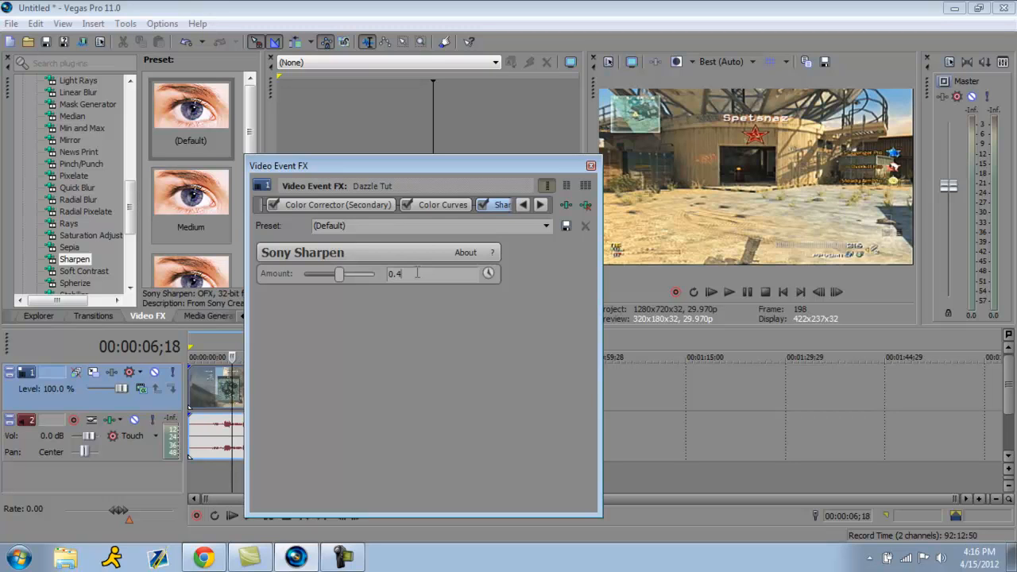
triple_click(401, 274)
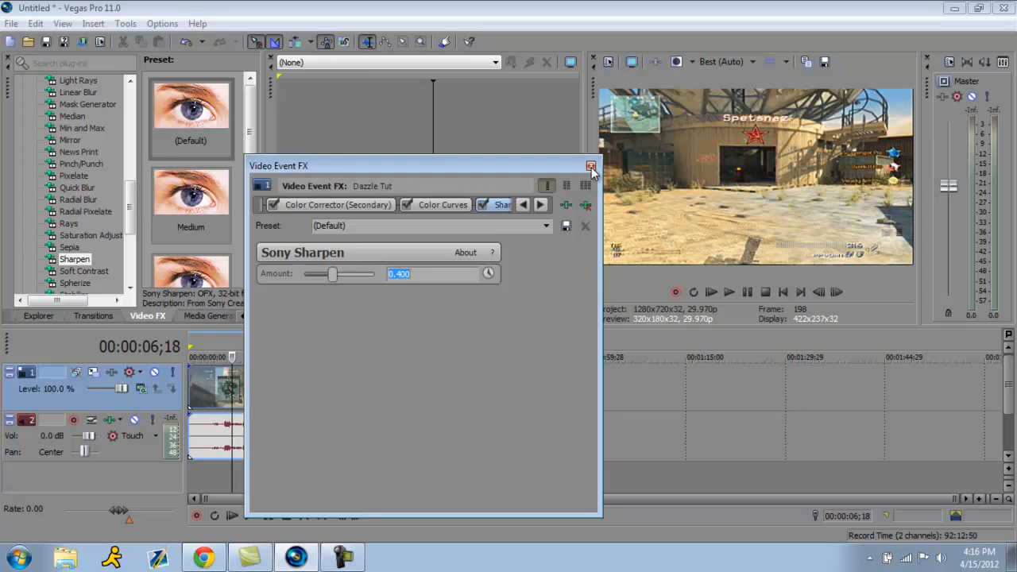
click(584, 164)
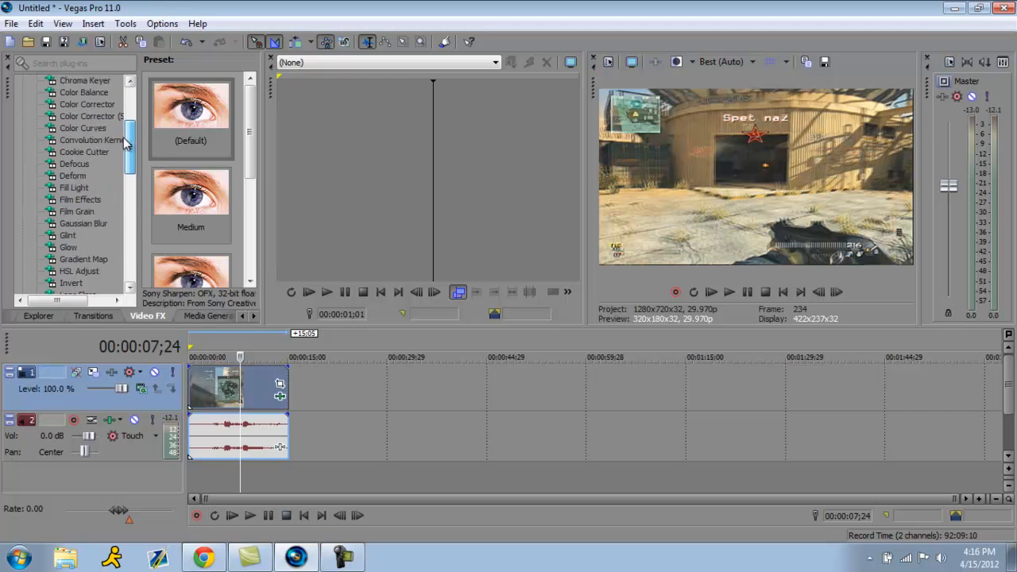
scroll(down, 3)
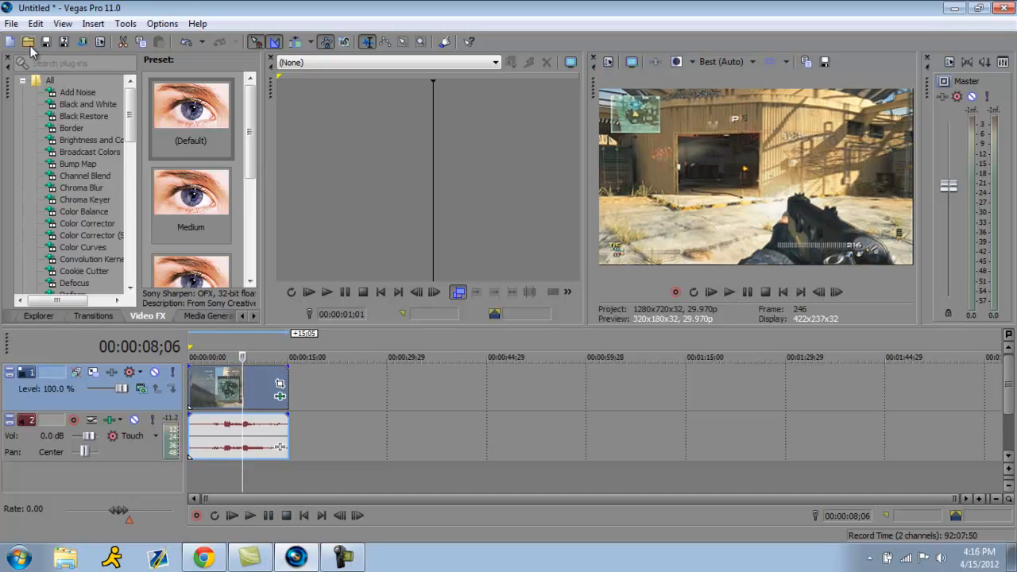
Render the project to Untitled.wmv with the Windows Media Video 6 Mbps HD 720-30p template
click(13, 24)
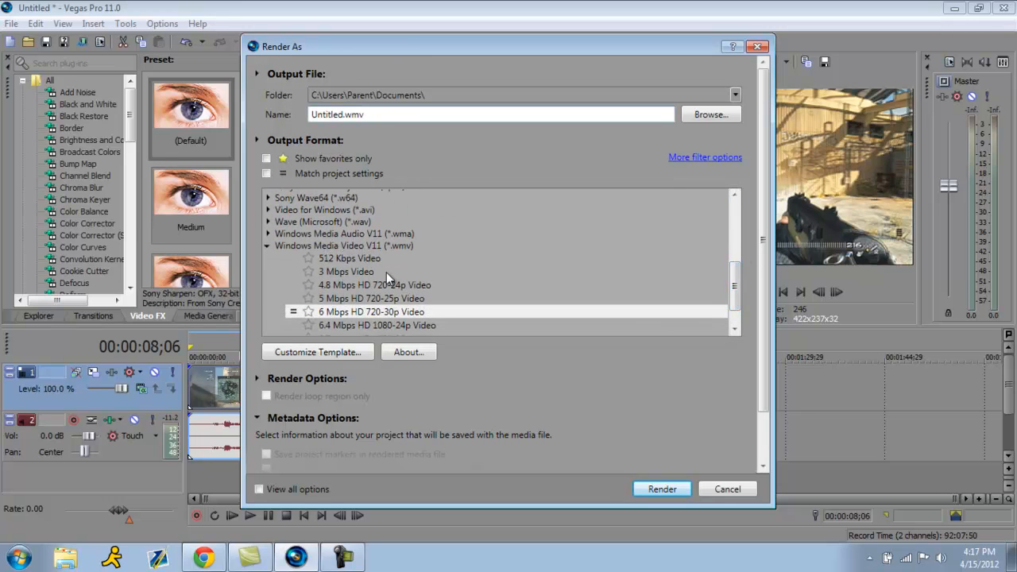
scroll(down, 3)
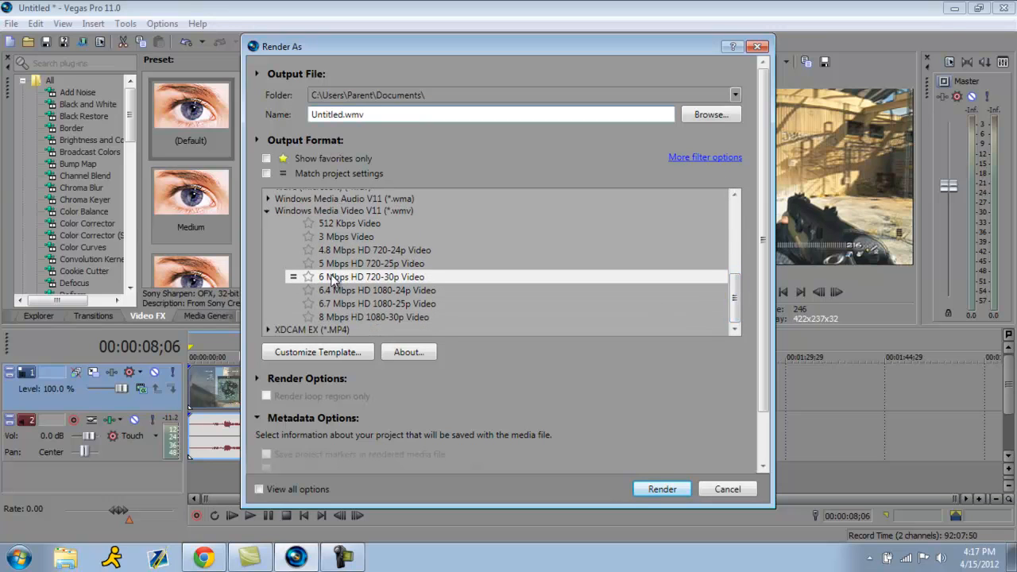
click(372, 276)
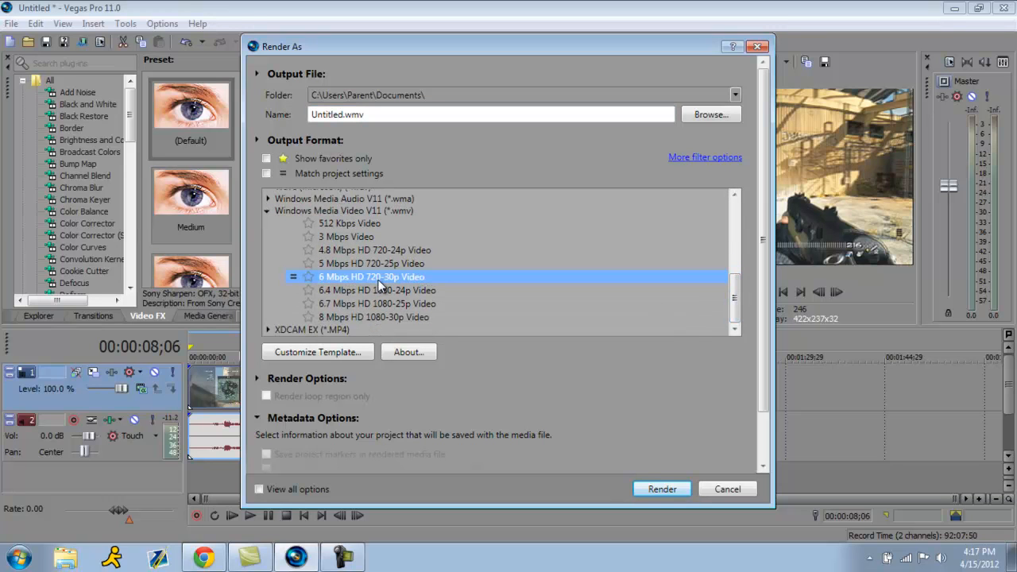
mouse_move(410, 286)
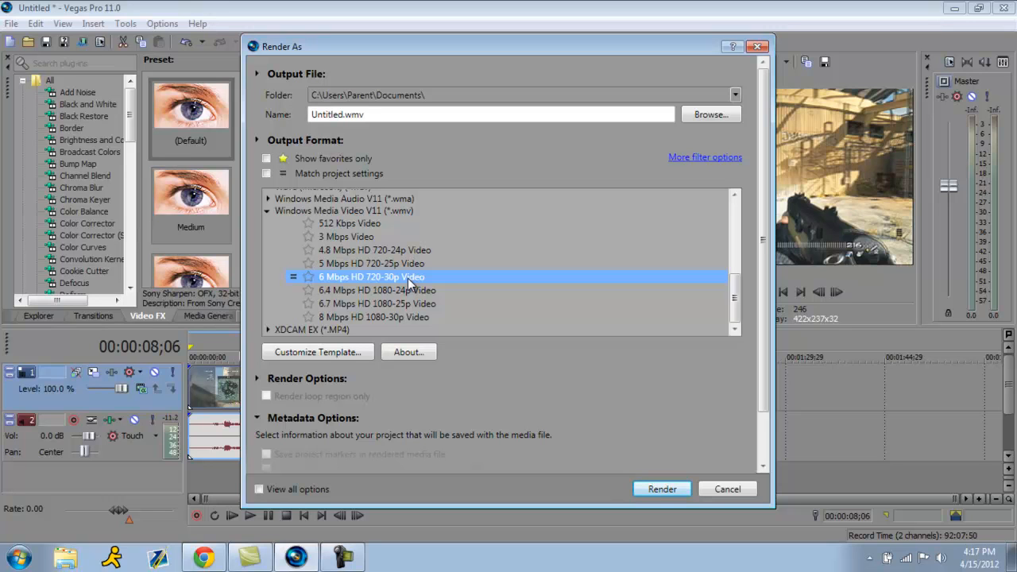
mouse_move(373, 312)
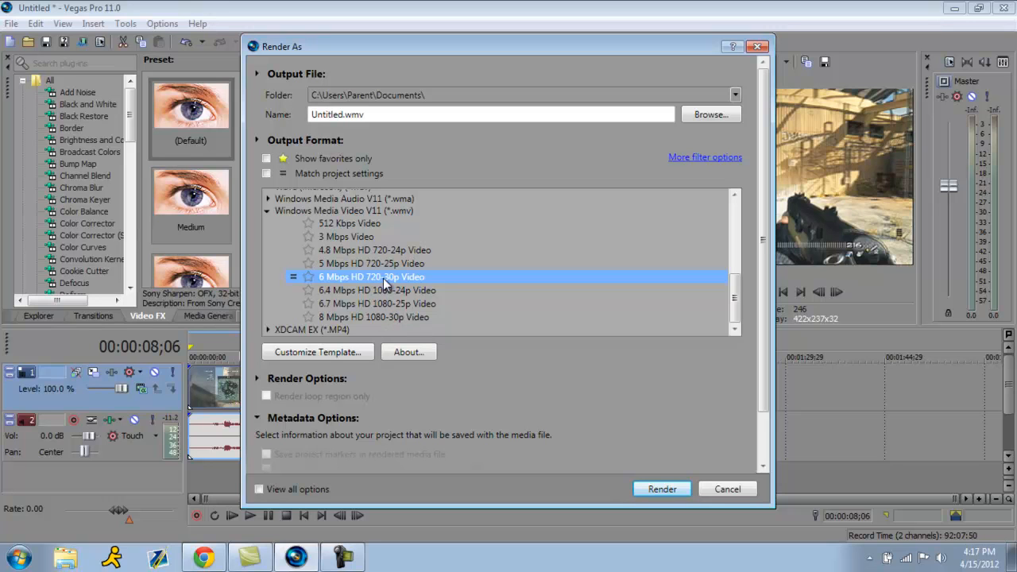
mouse_move(359, 327)
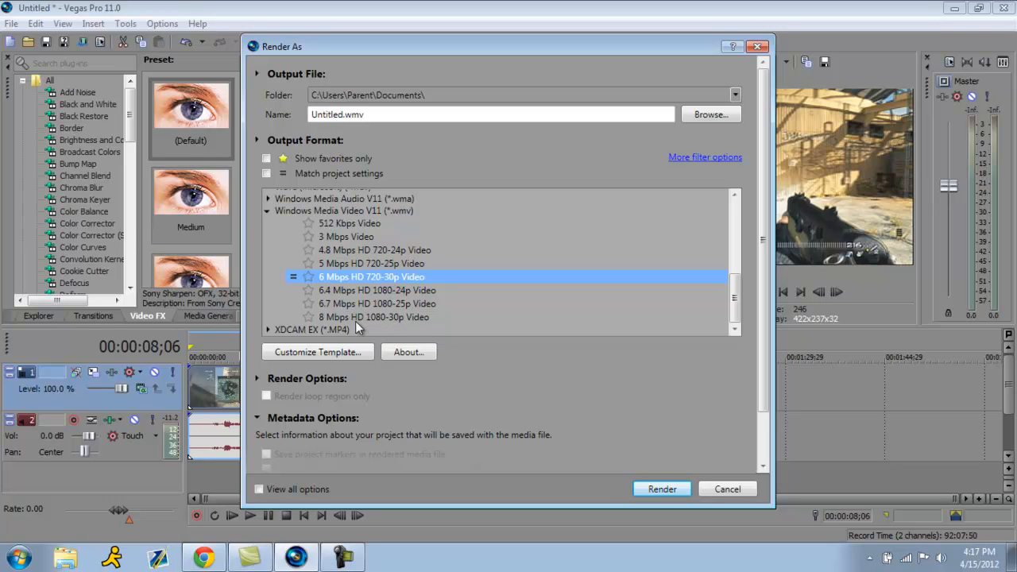
mouse_move(709, 489)
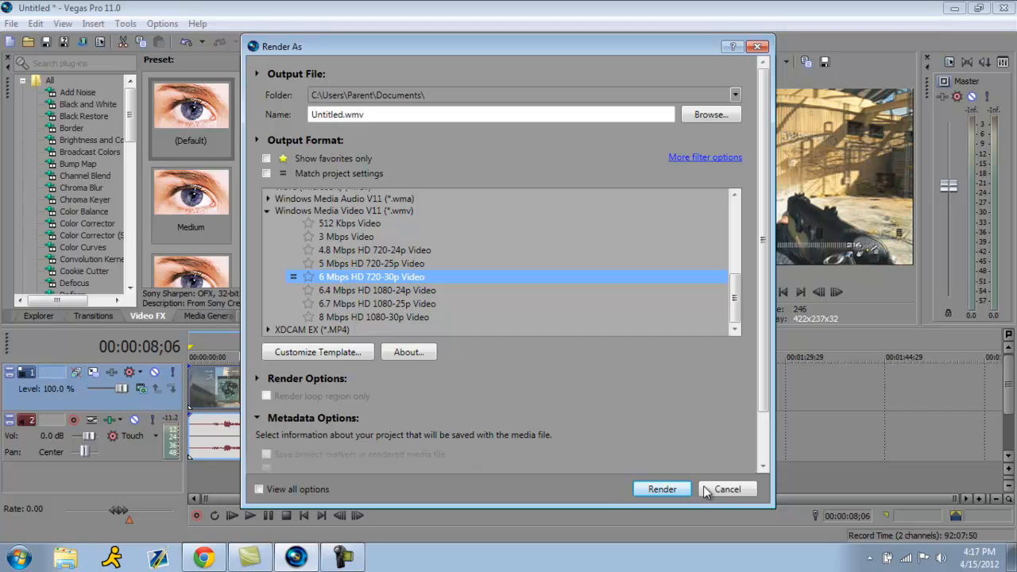
click(661, 490)
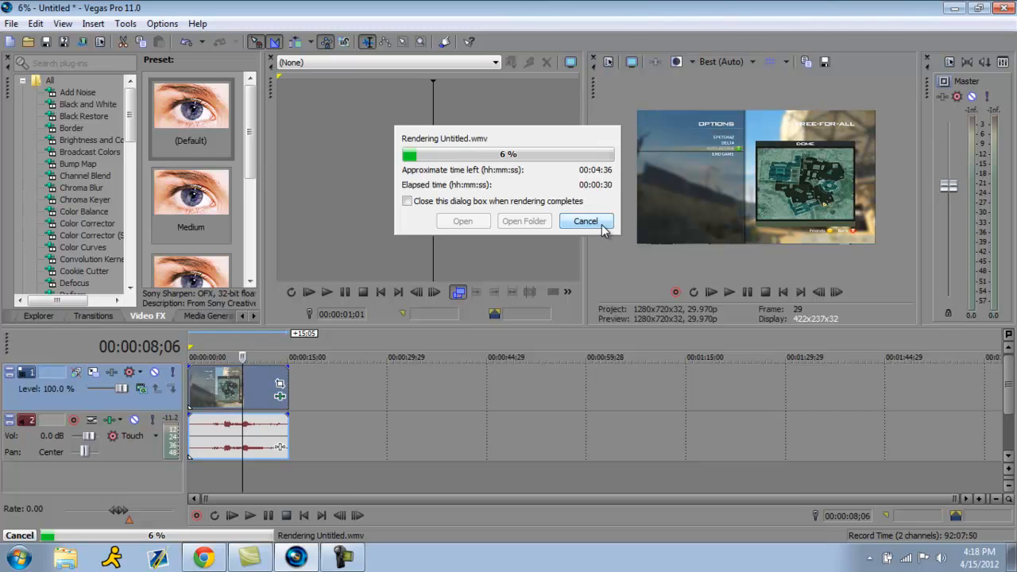
Cancel the Untitled.wmv render from the progress dialog
click(585, 221)
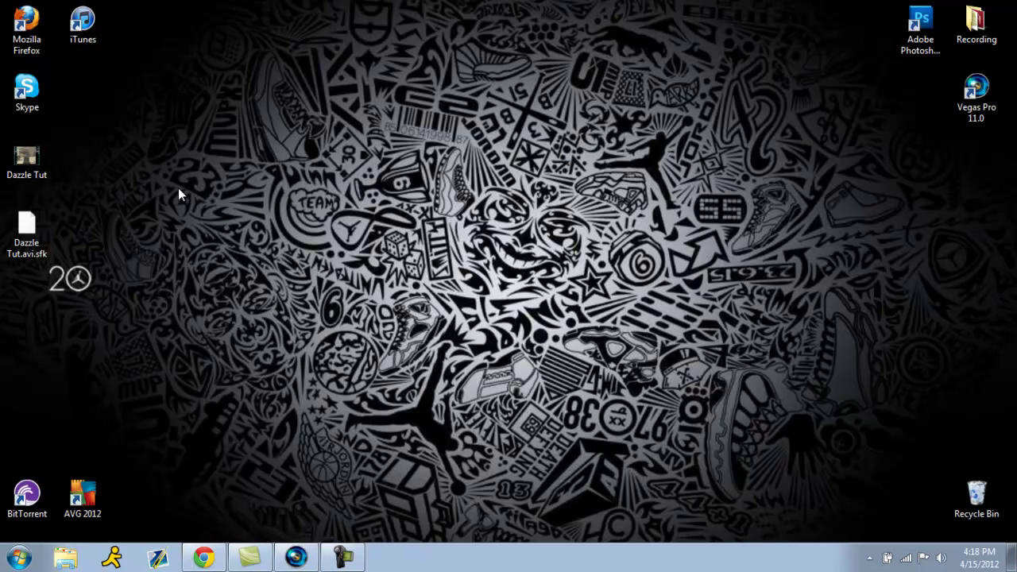
mouse_move(305, 167)
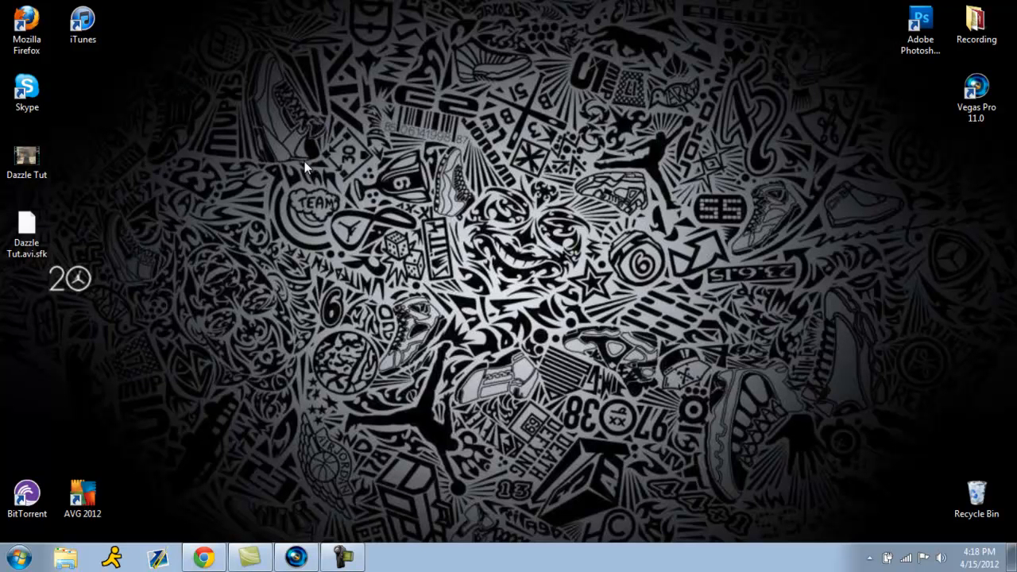
mouse_move(453, 264)
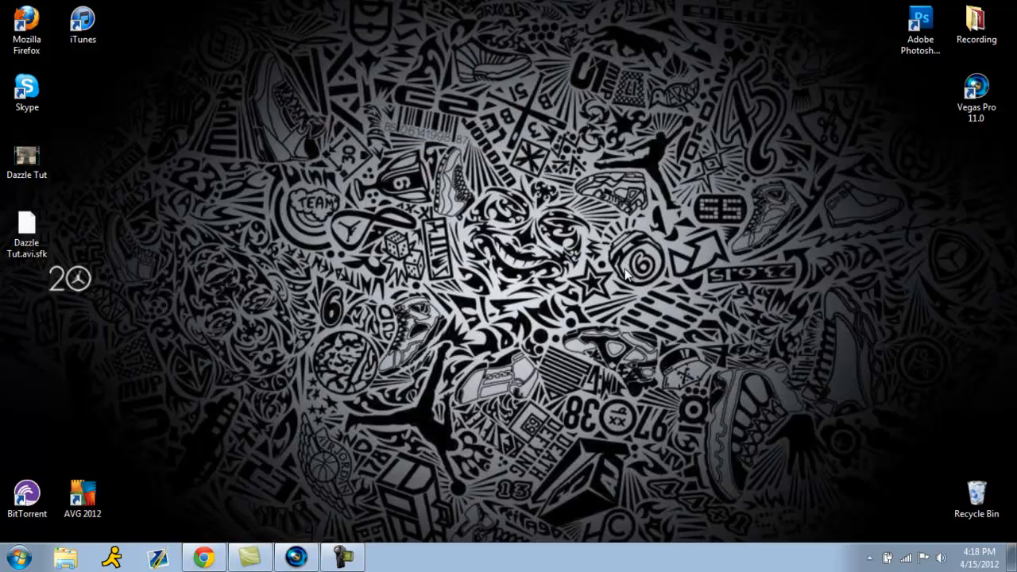
mouse_move(394, 162)
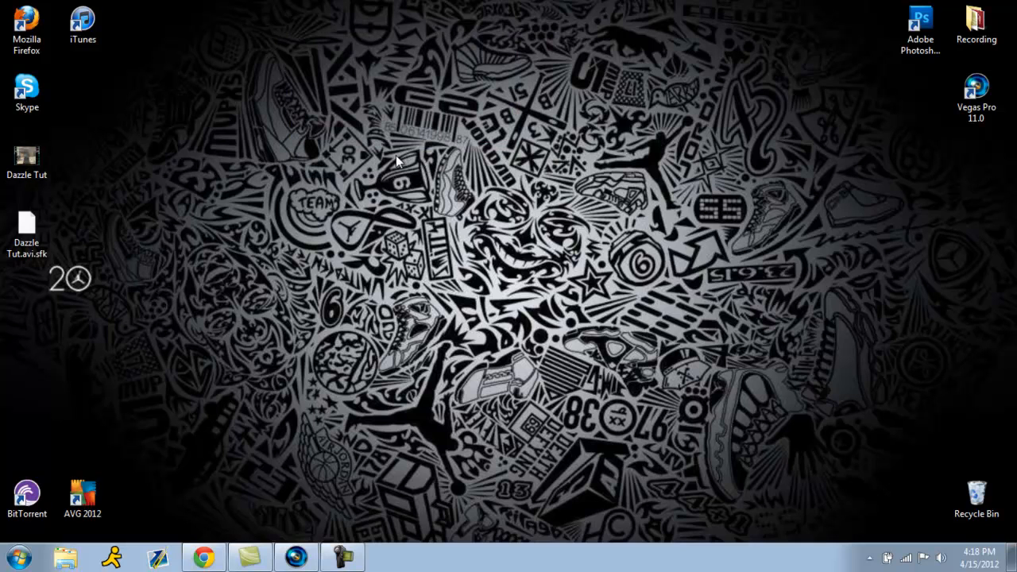
mouse_move(268, 64)
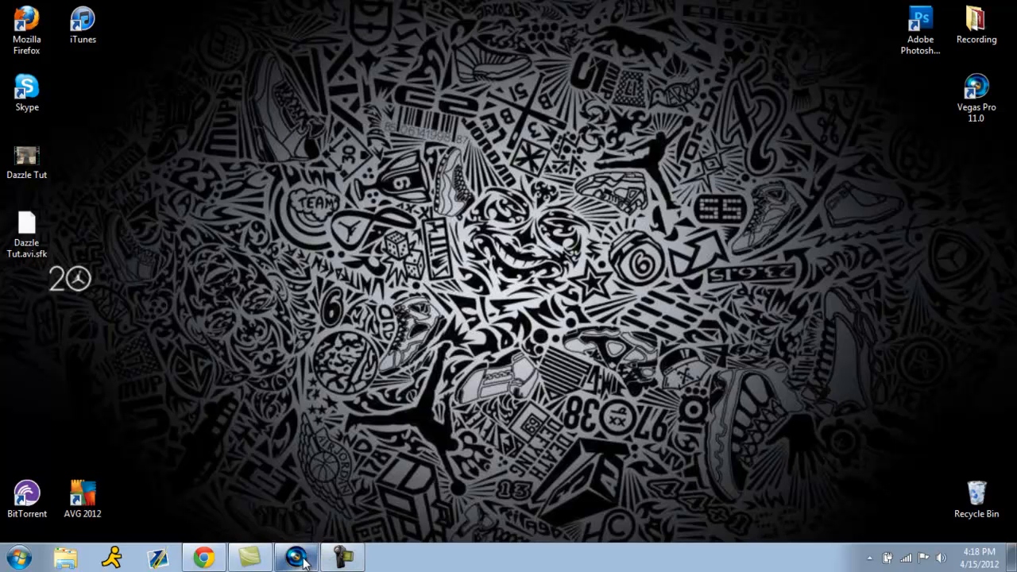
mouse_move(328, 16)
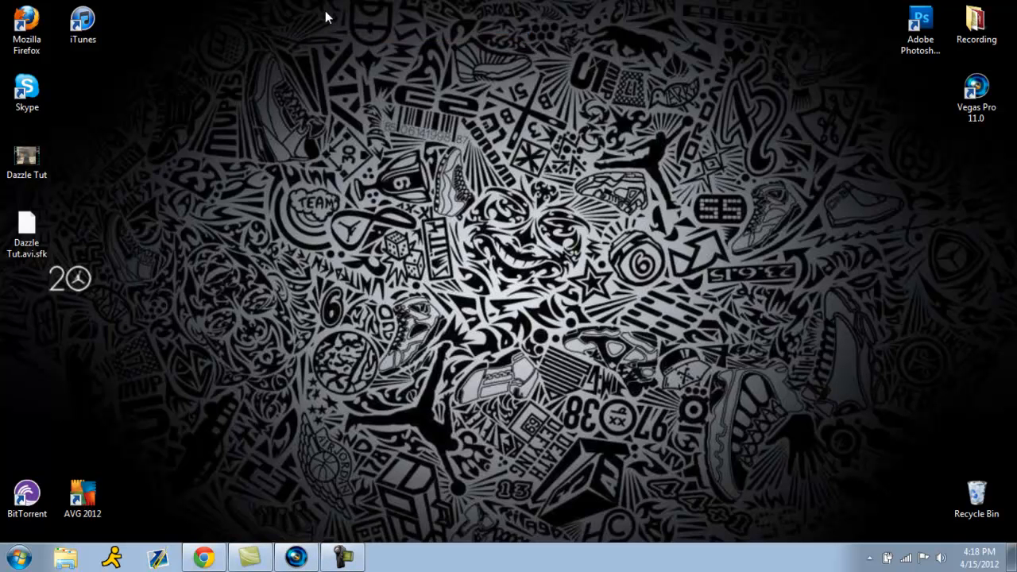
mouse_move(325, 431)
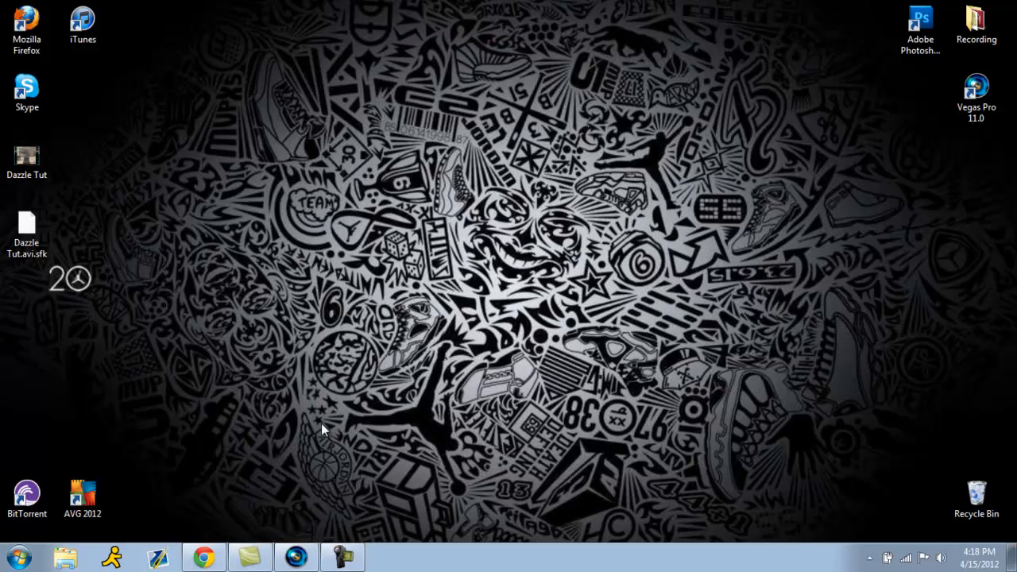